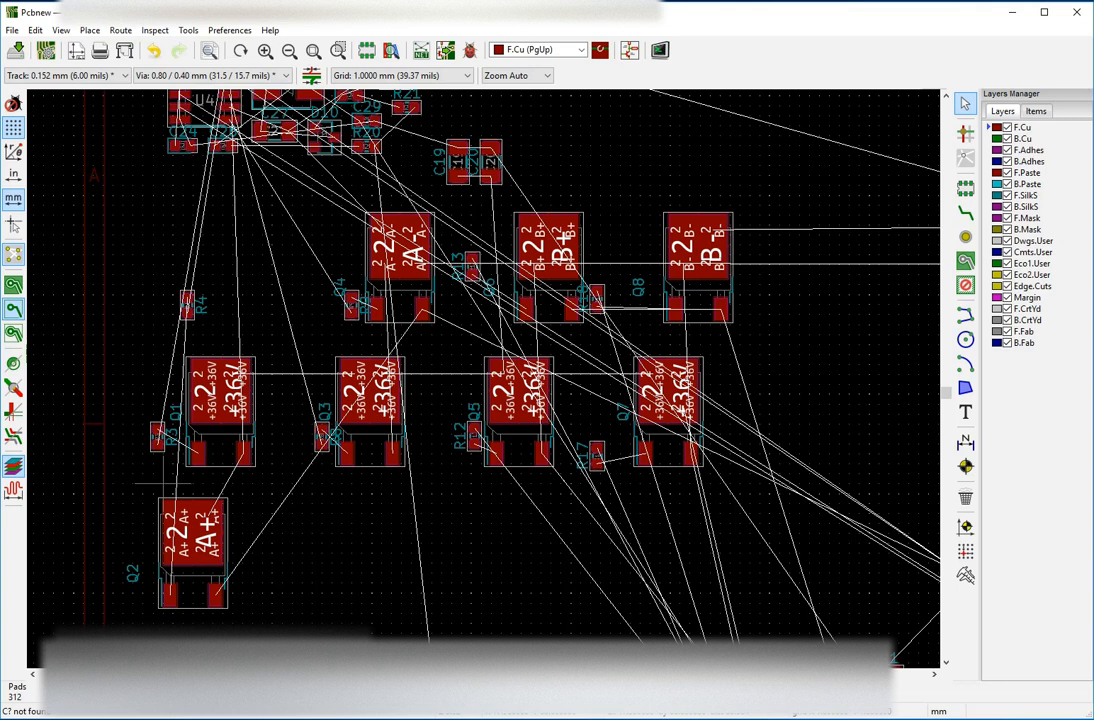
mouse_move(755, 24)
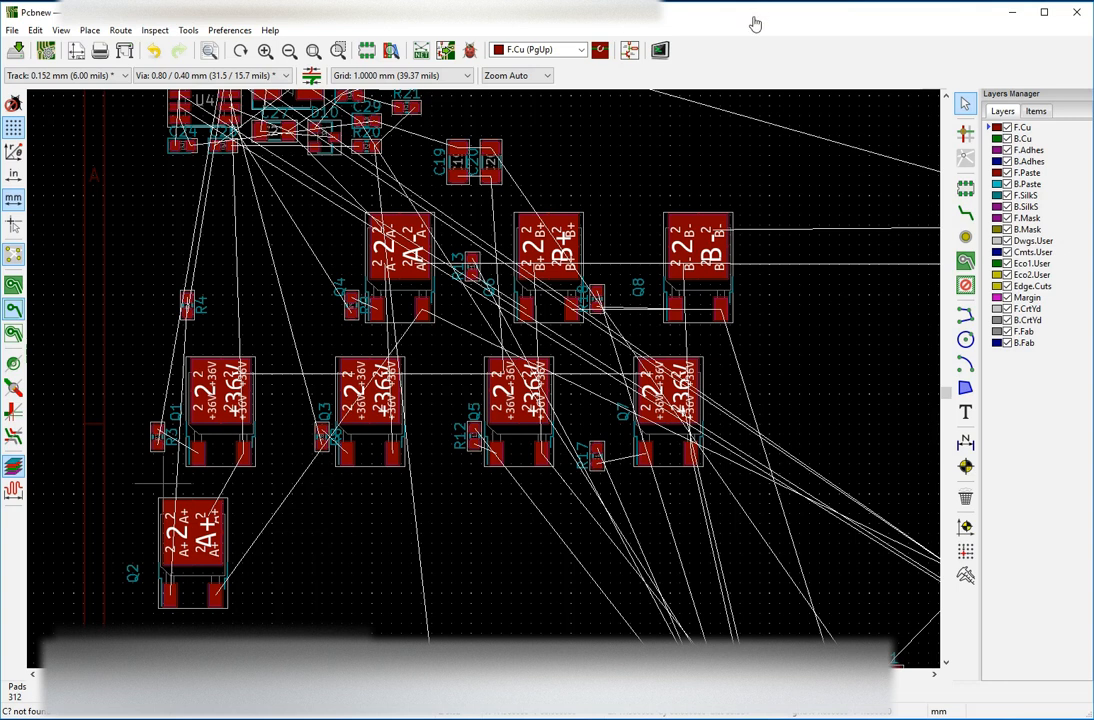
mouse_move(748, 33)
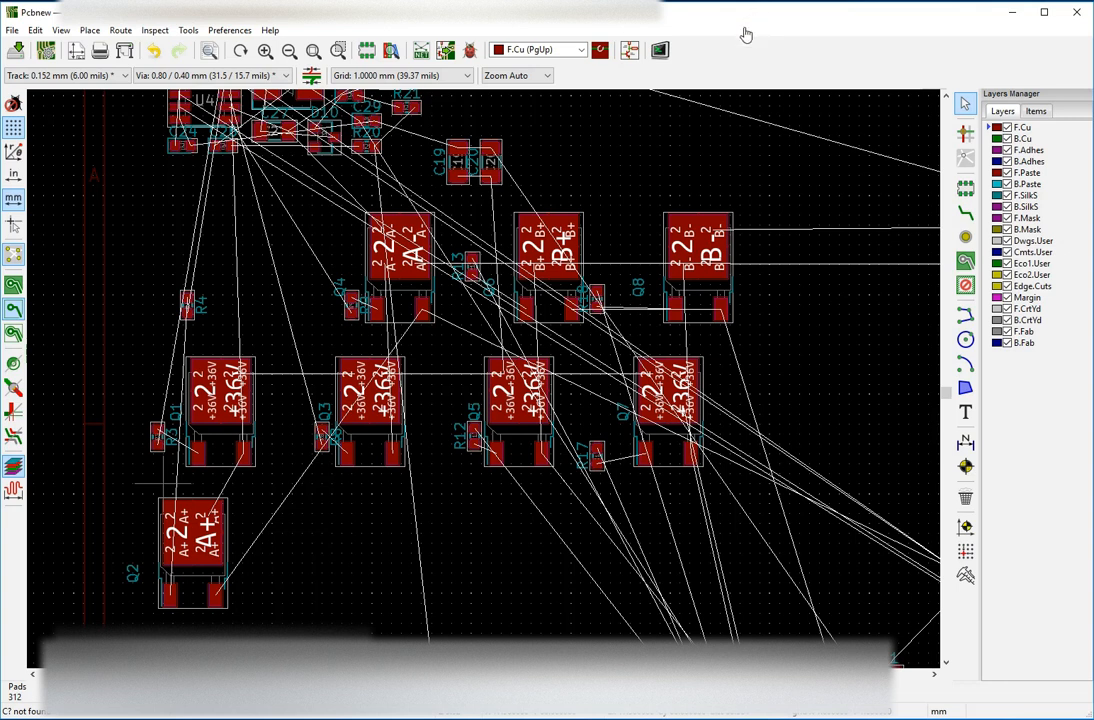
mouse_move(741, 18)
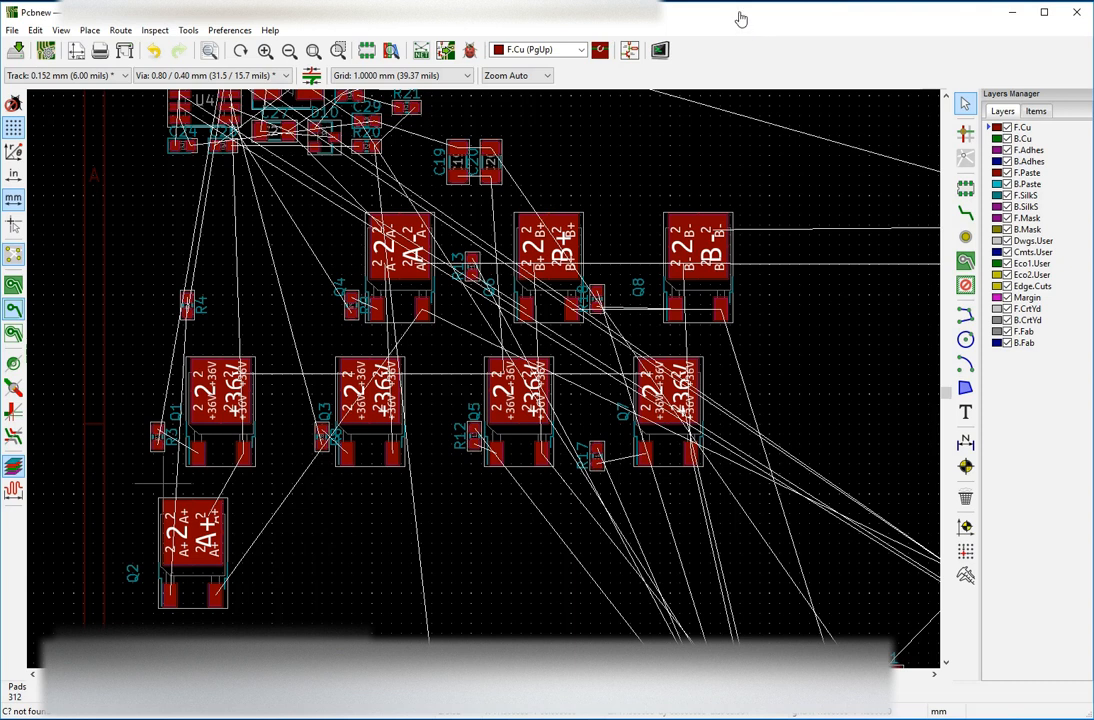
mouse_move(745, 33)
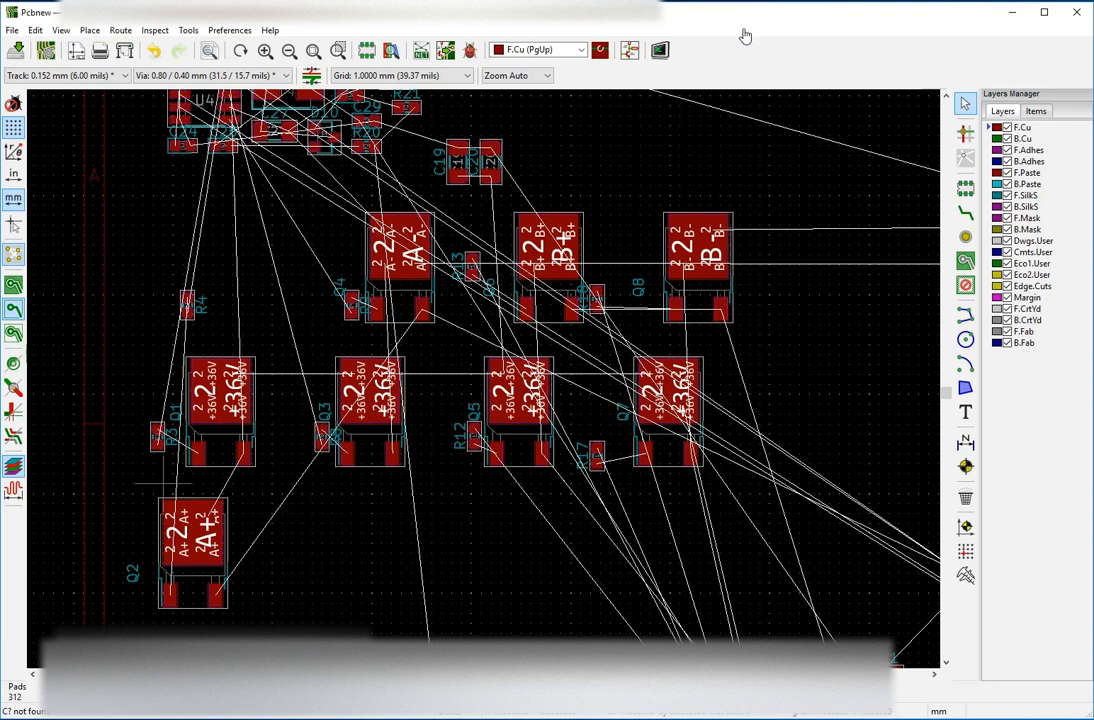
mouse_move(745, 37)
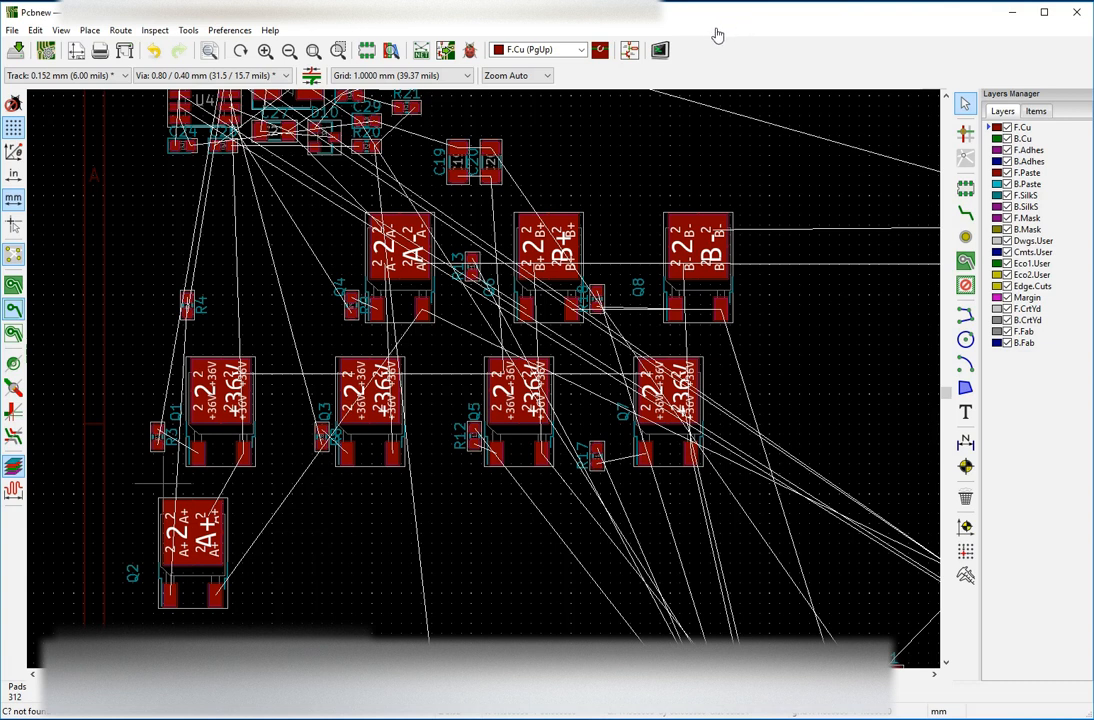
mouse_move(350, 46)
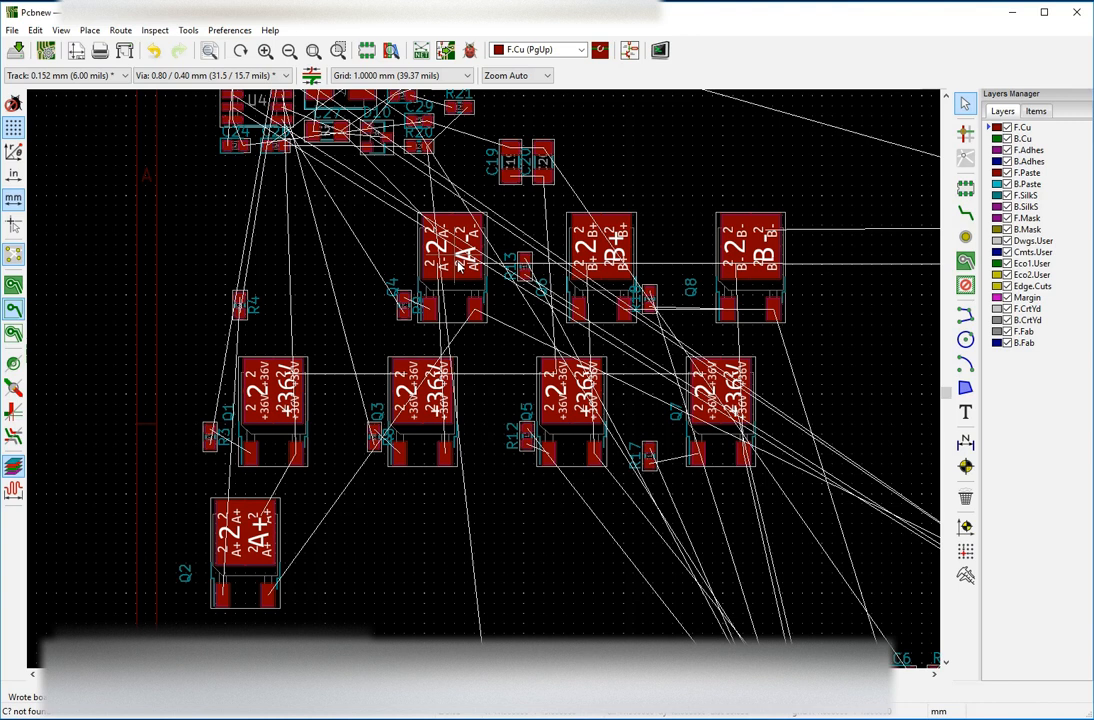
mouse_move(778, 386)
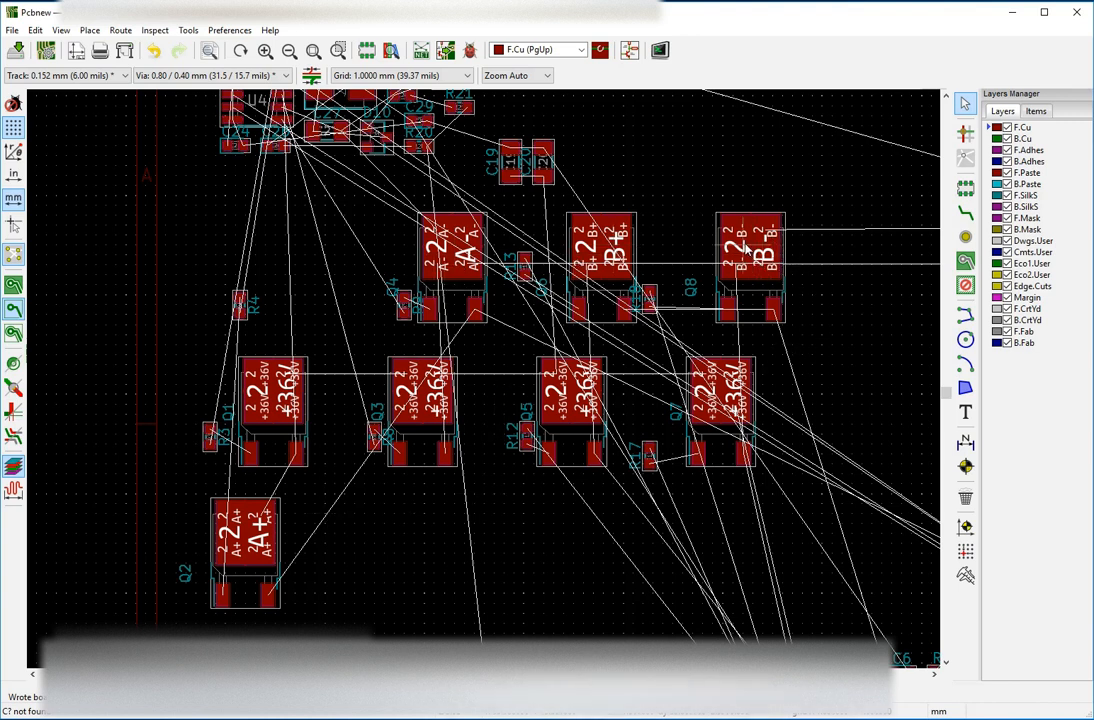
mouse_move(660, 50)
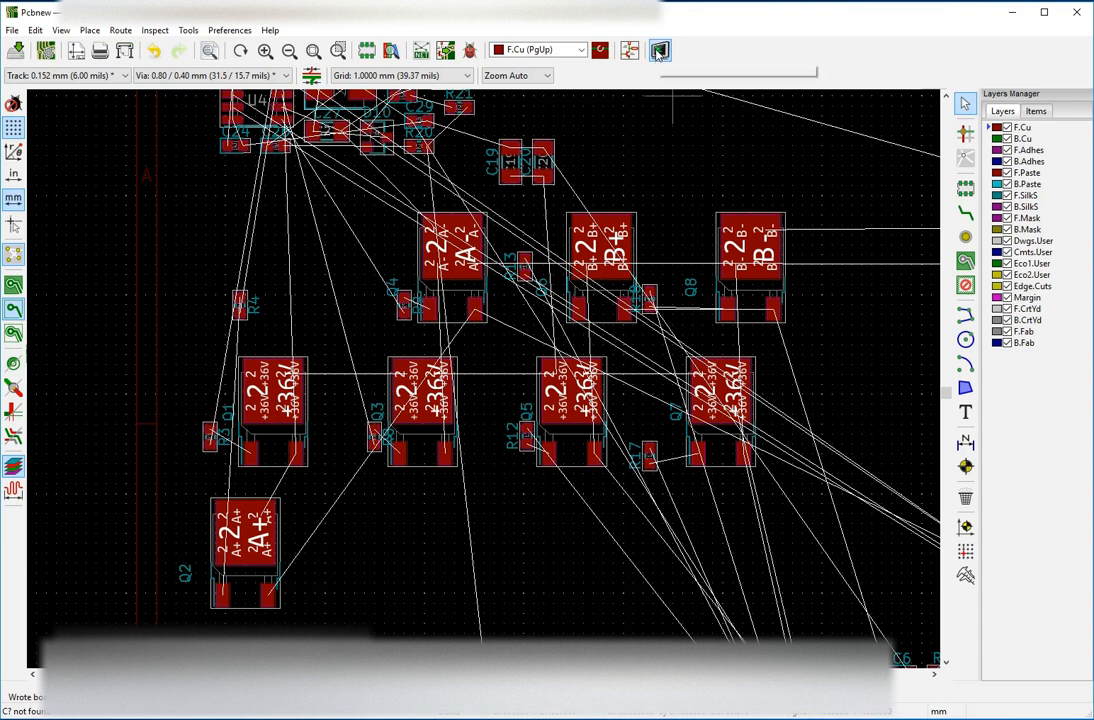
- Open the PyAlaMode Python scripting console and view the PlaceComponents.py tab
left_click(660, 50)
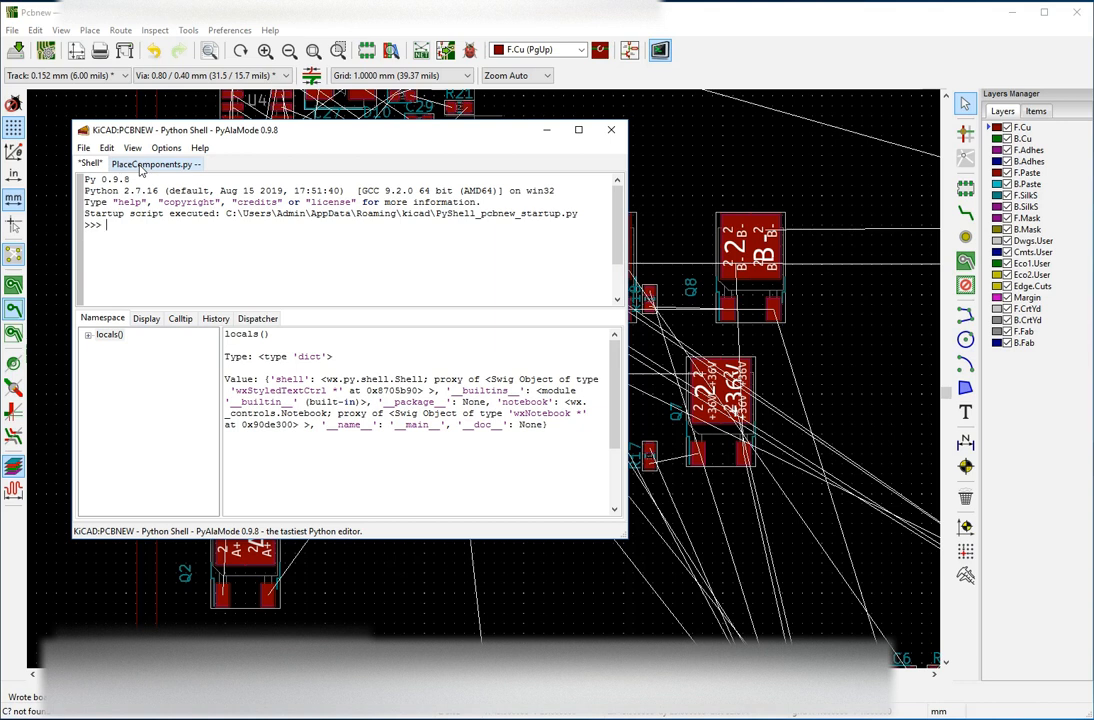
mouse_move(162, 170)
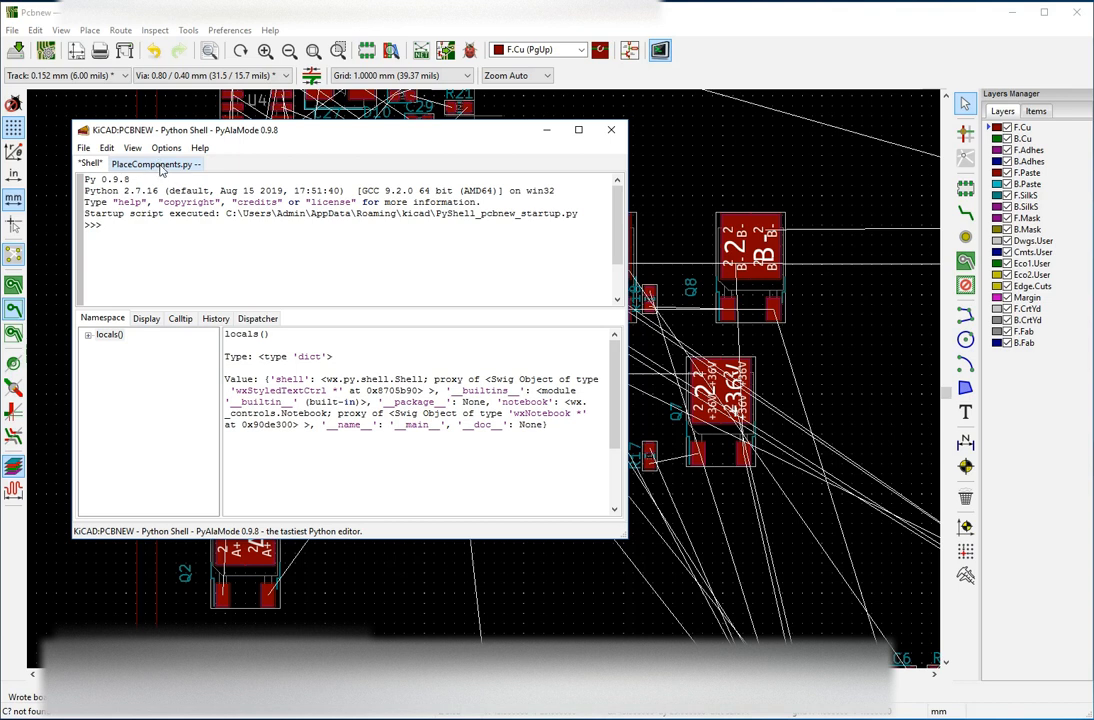
mouse_move(145, 172)
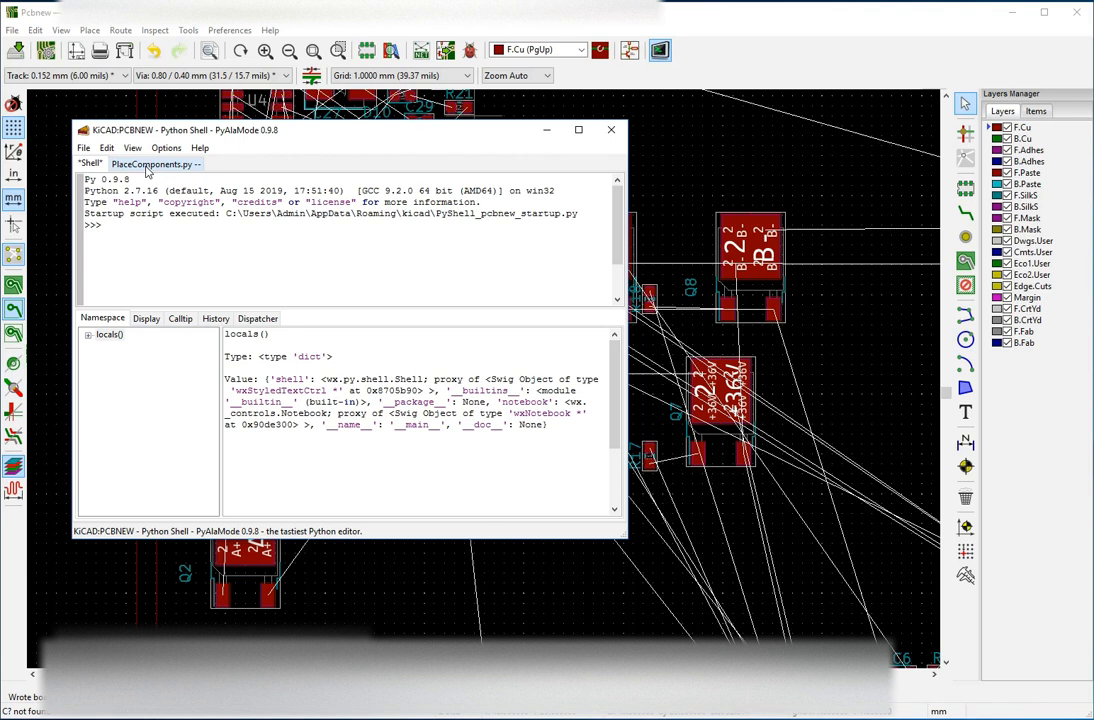
left_click(152, 163)
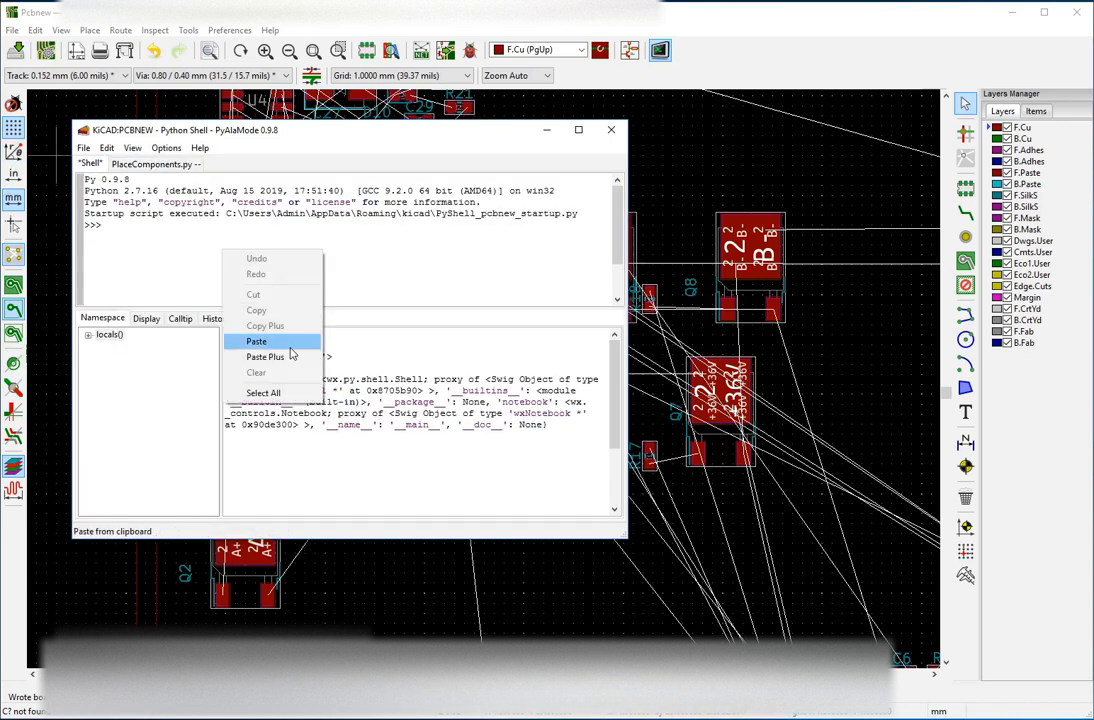
- Paste the execfile command for PlaceComponents.py into the shell prompt
left_click(256, 341)
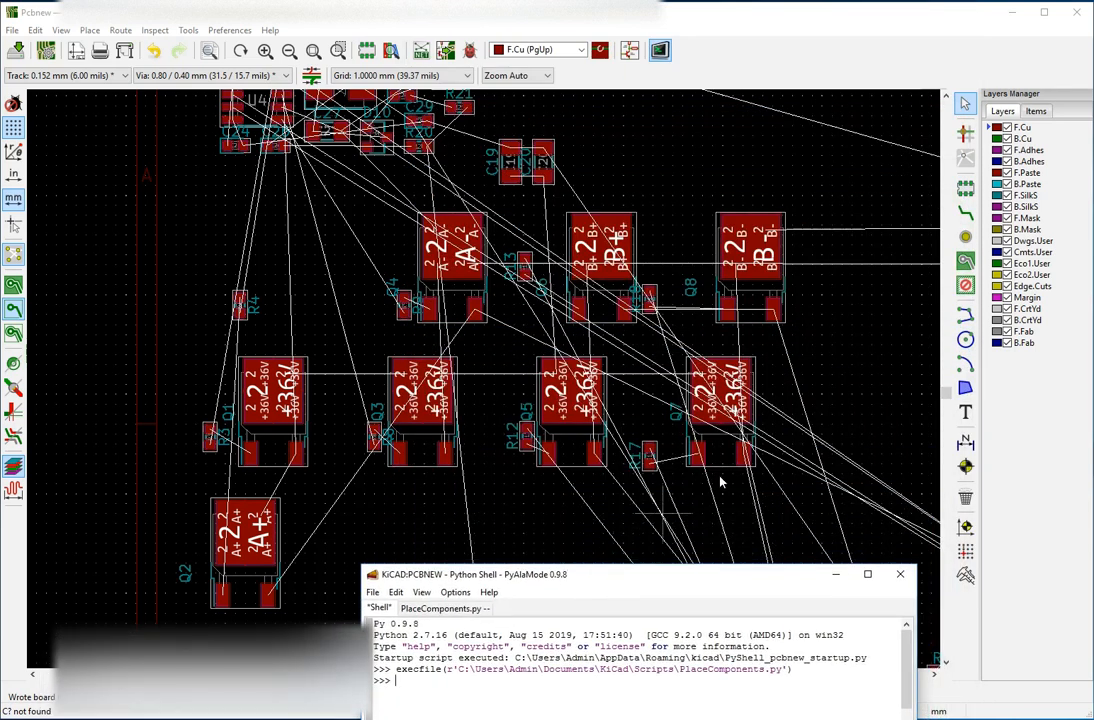
mouse_move(945, 395)
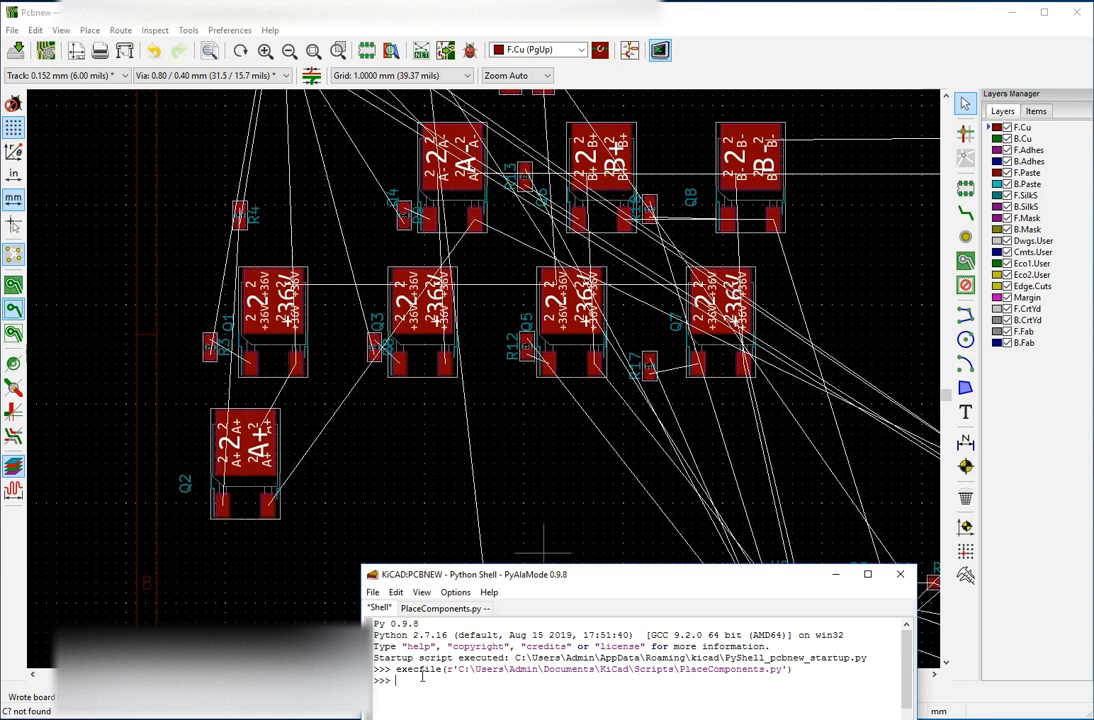
- Type place_components_relative_mm('Q2 Q4 Q6 Q8'.split(), 15, 0) into the shell
type("place_comp")
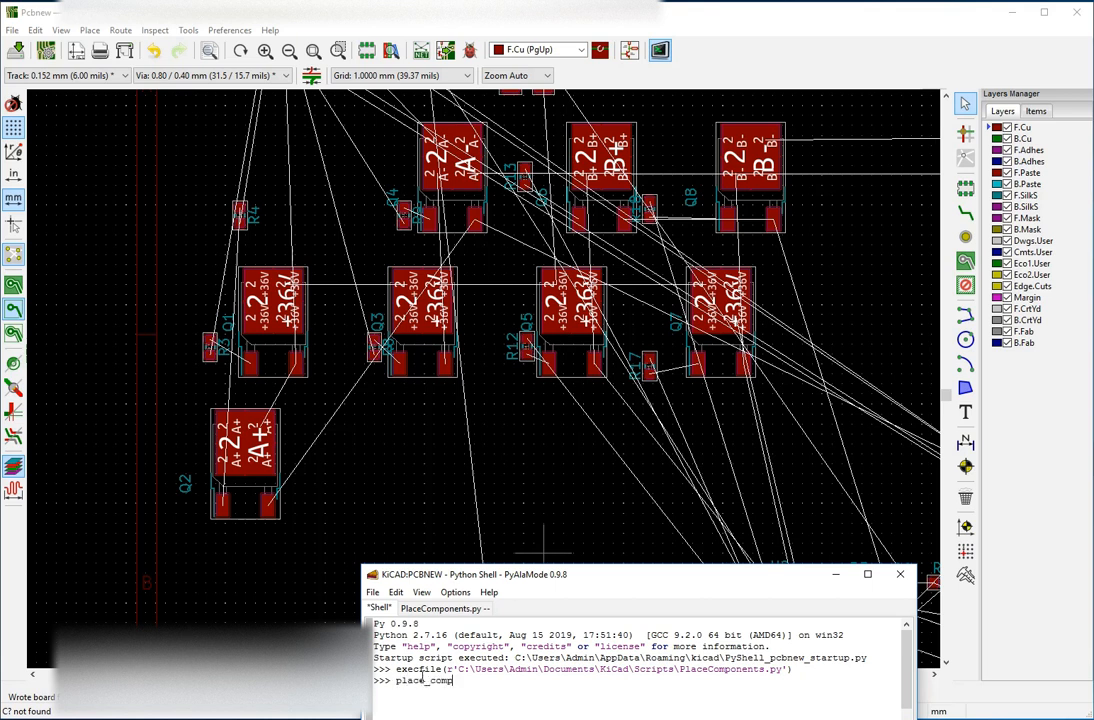
type("onents_relative_mm('")
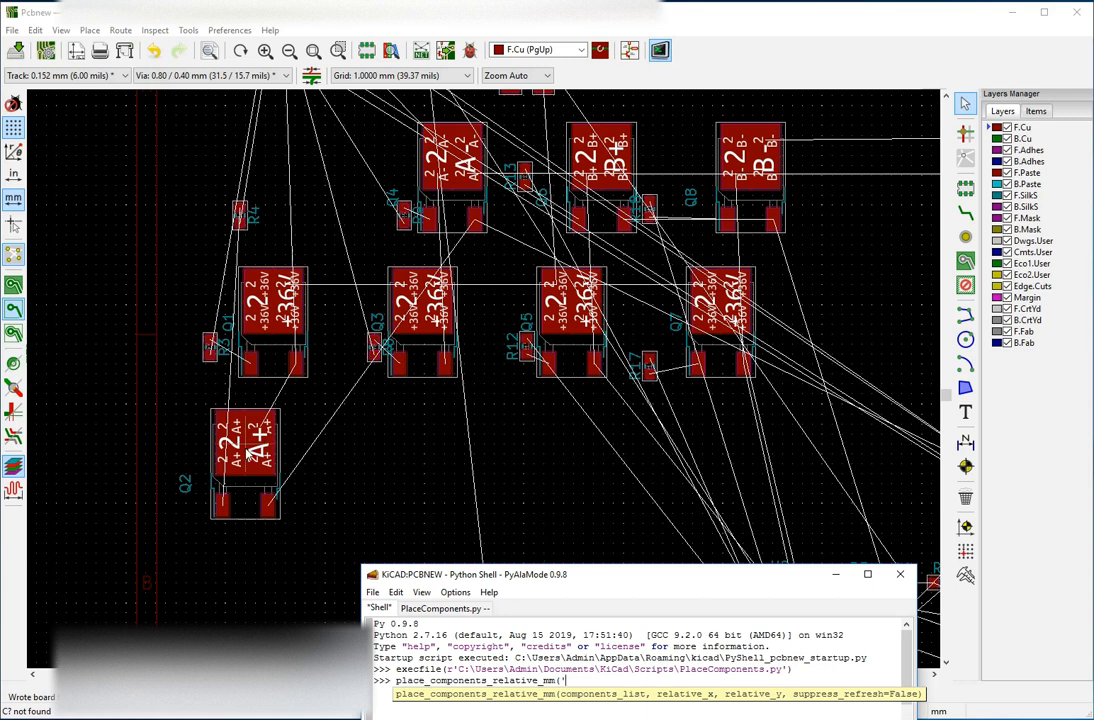
mouse_move(630, 458)
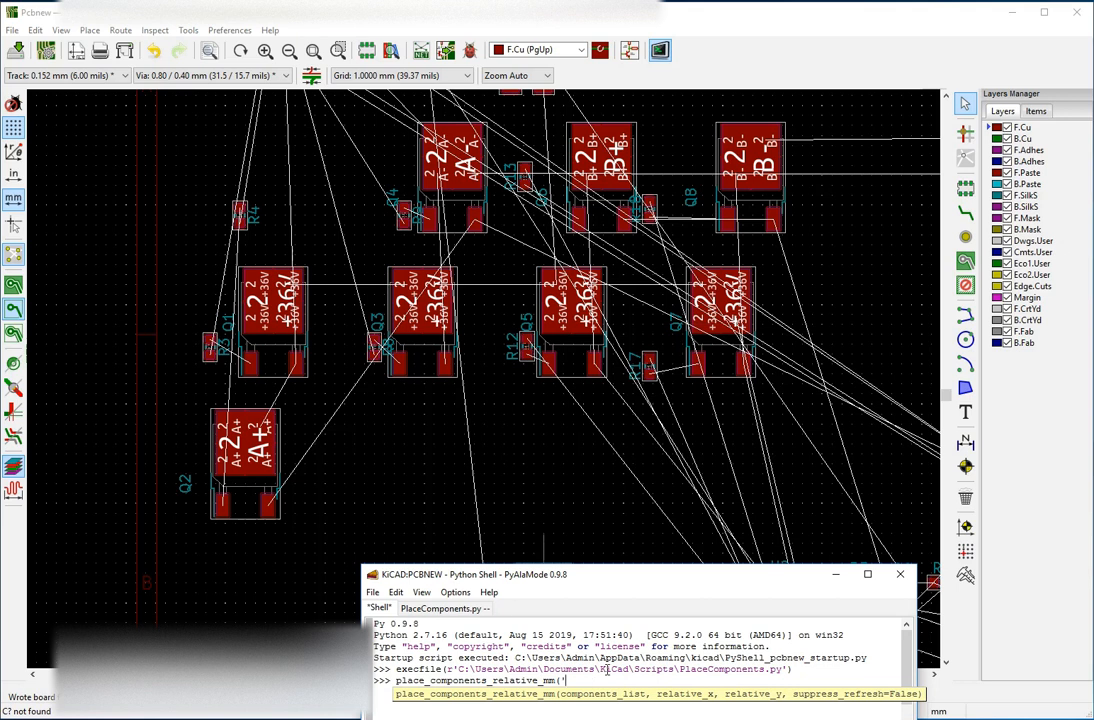
type("Q2")
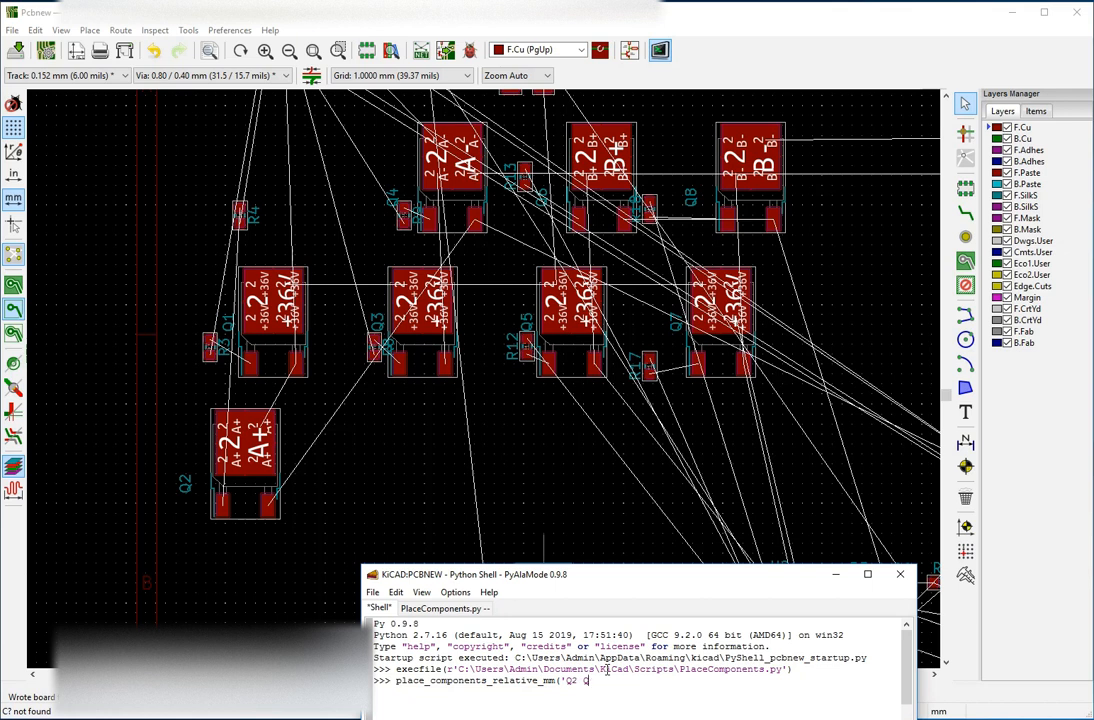
type("Q4 Q6 Q8")
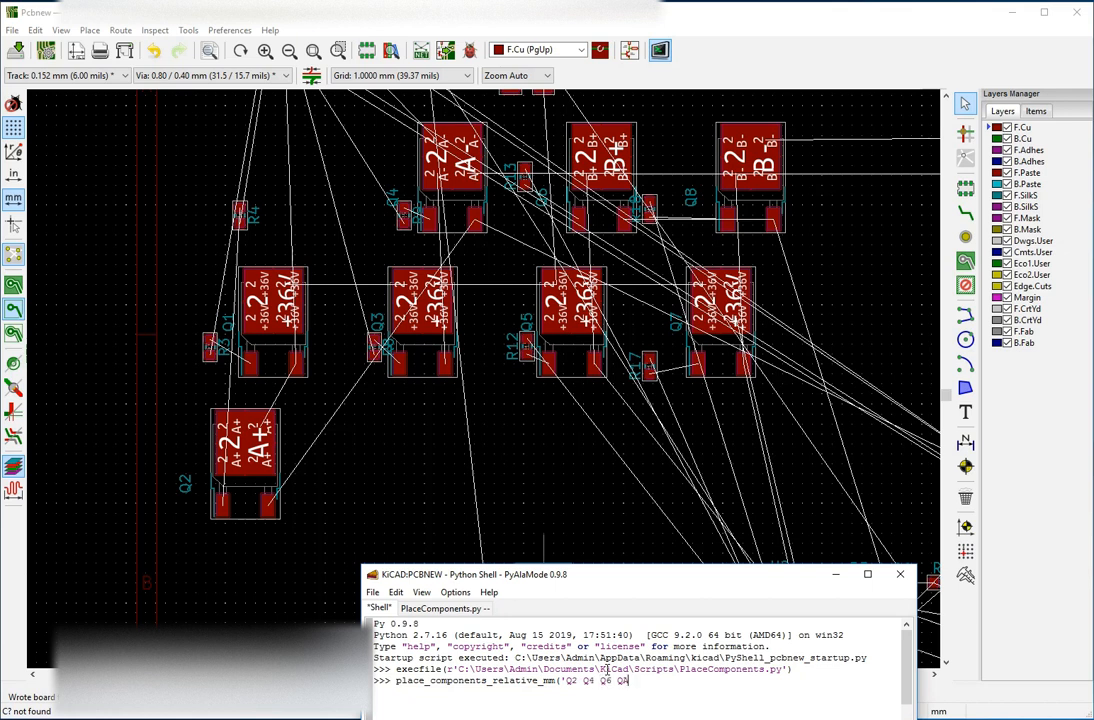
type("'")
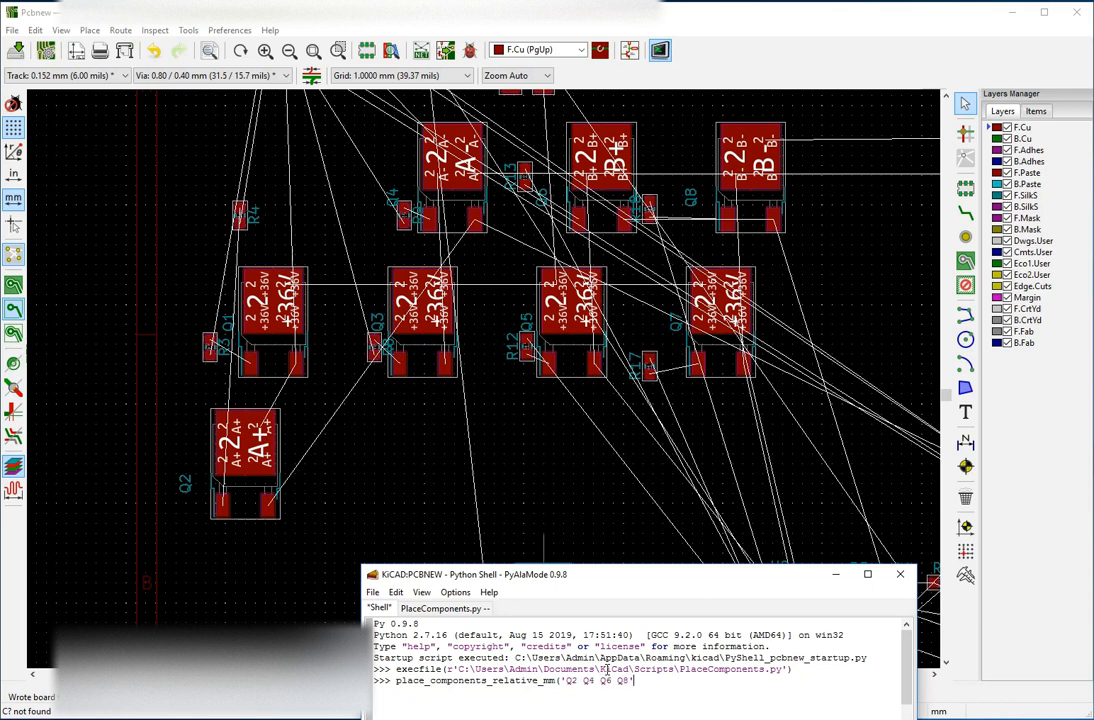
type(".split()")
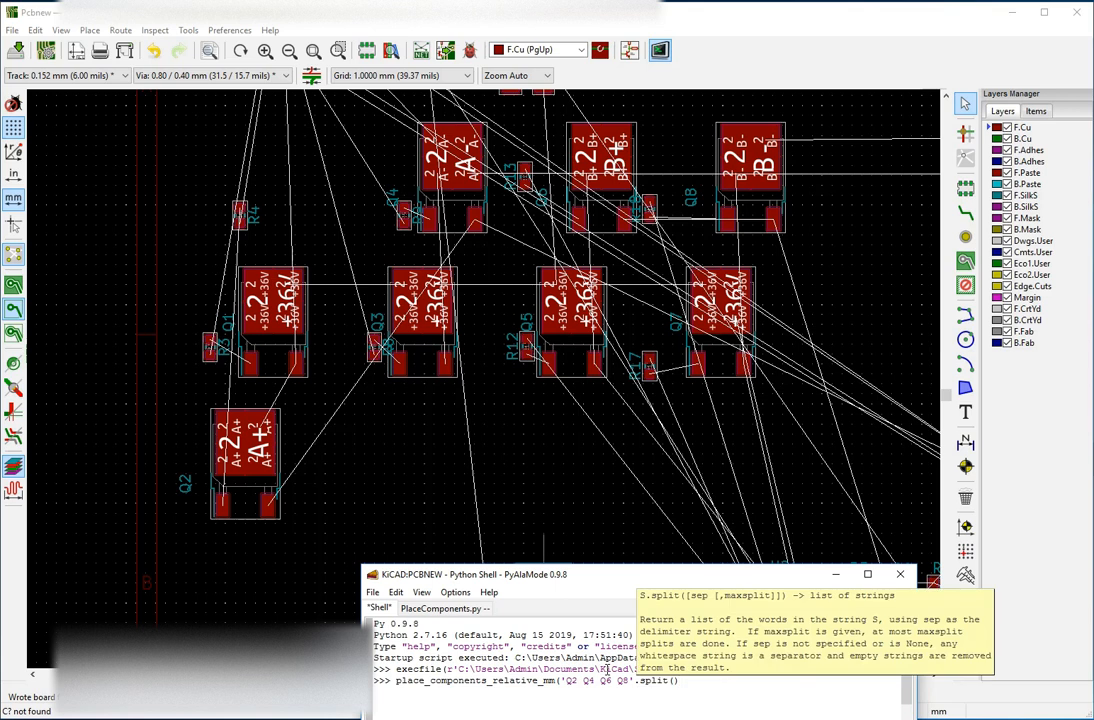
type(",")
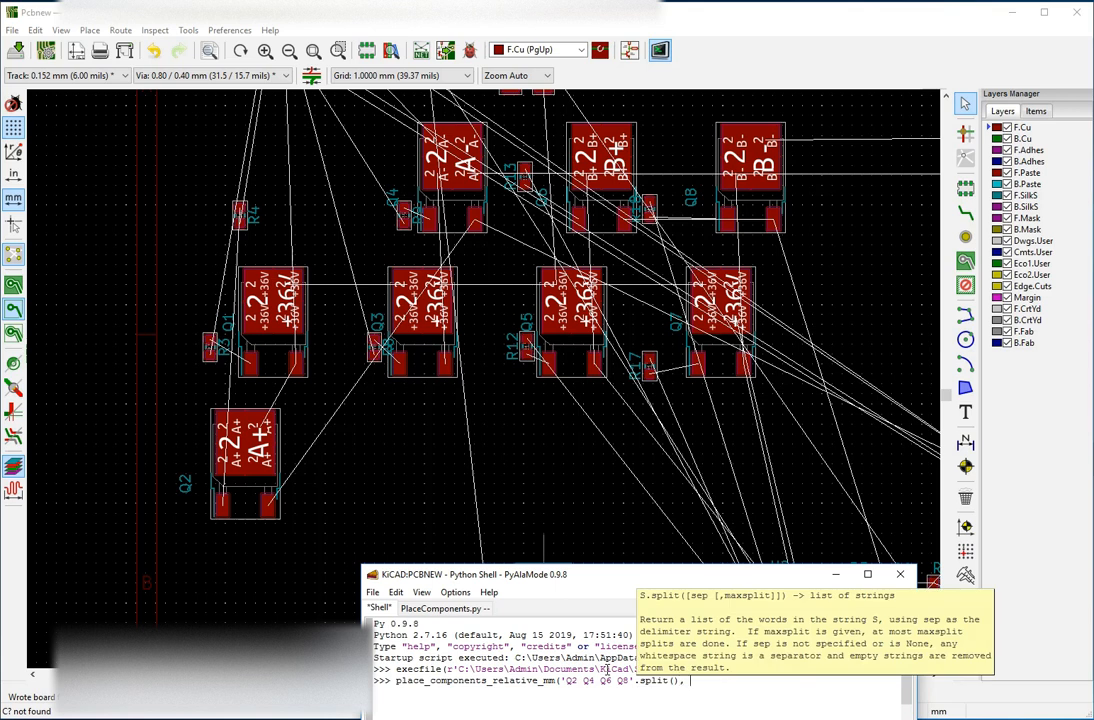
type("15,")
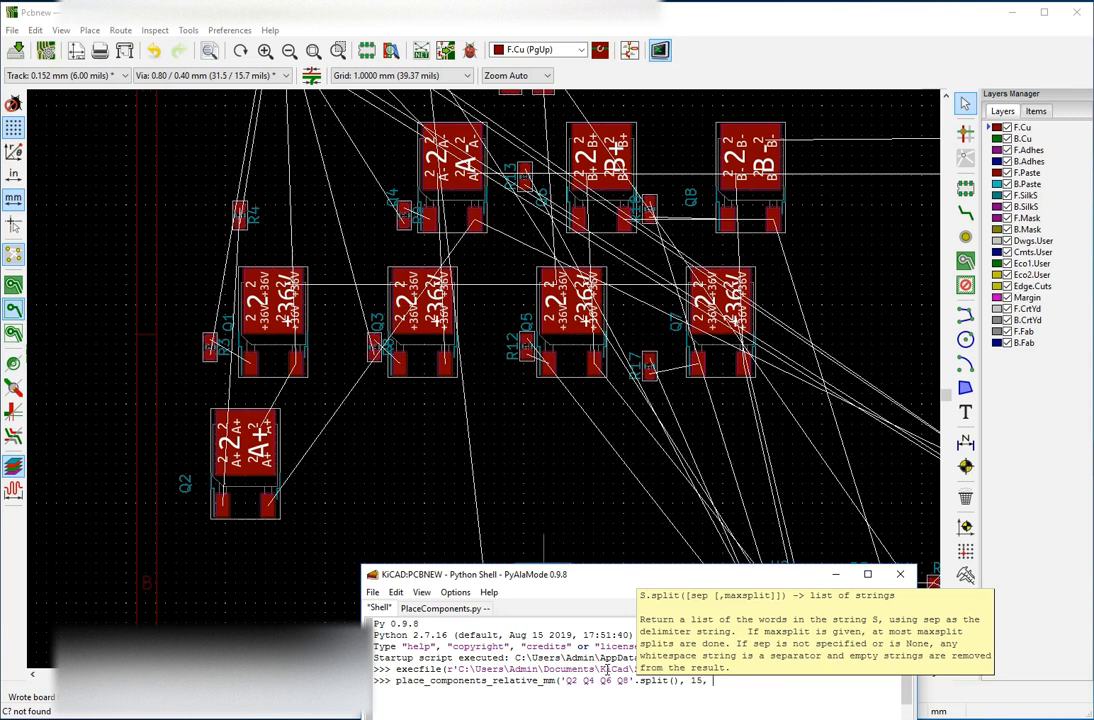
type("0")
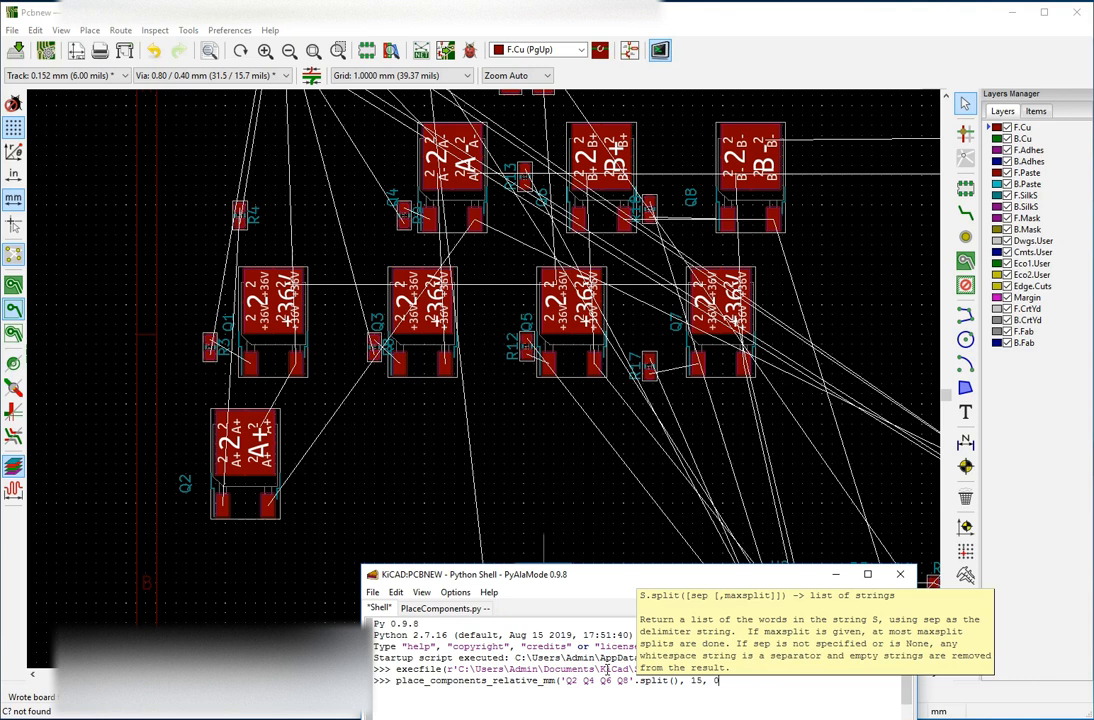
type(")")
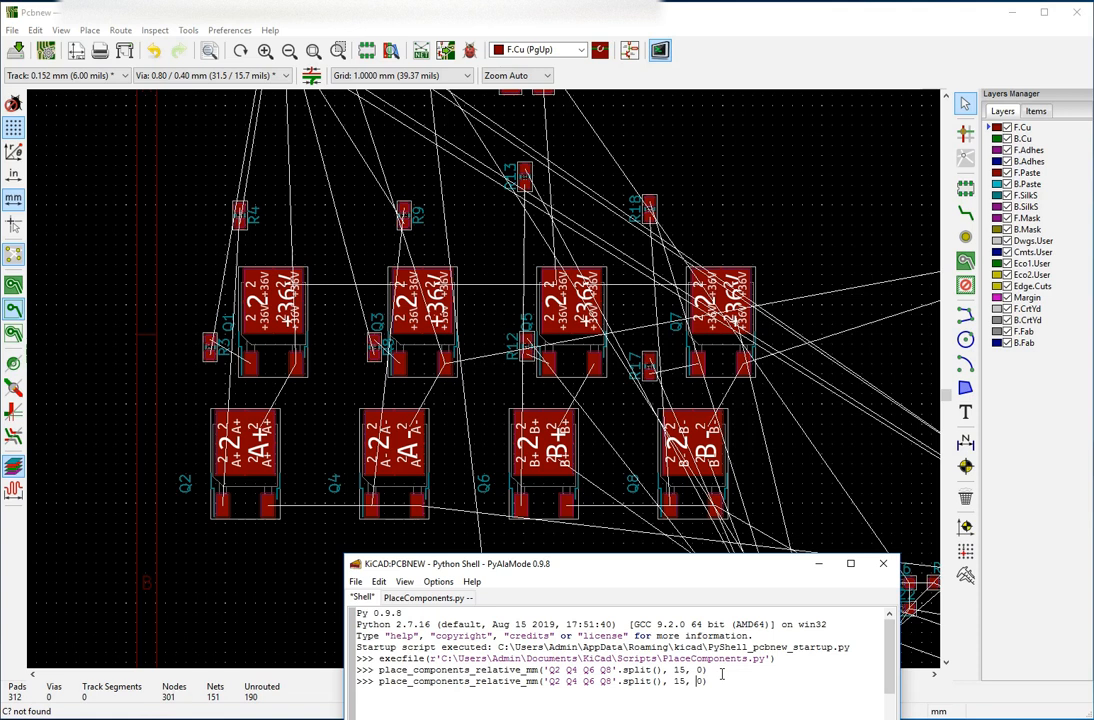
- Re-run the placement with a -3 offset to align Q2, Q4, Q6, Q8
type("-3")
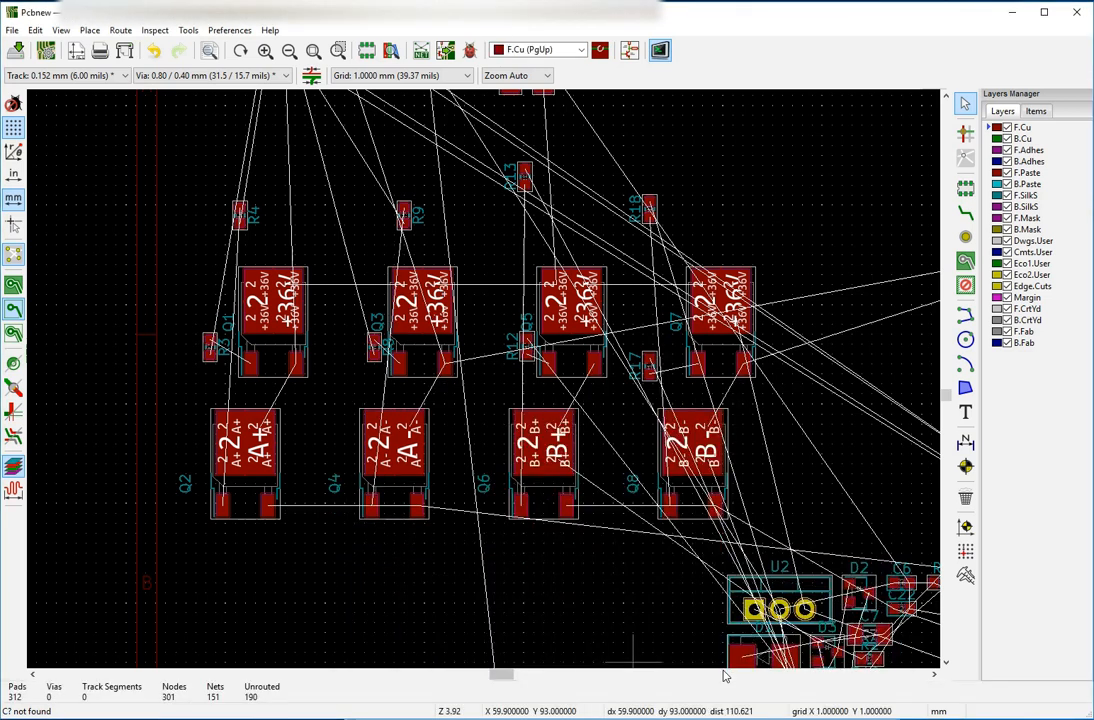
mouse_move(250, 383)
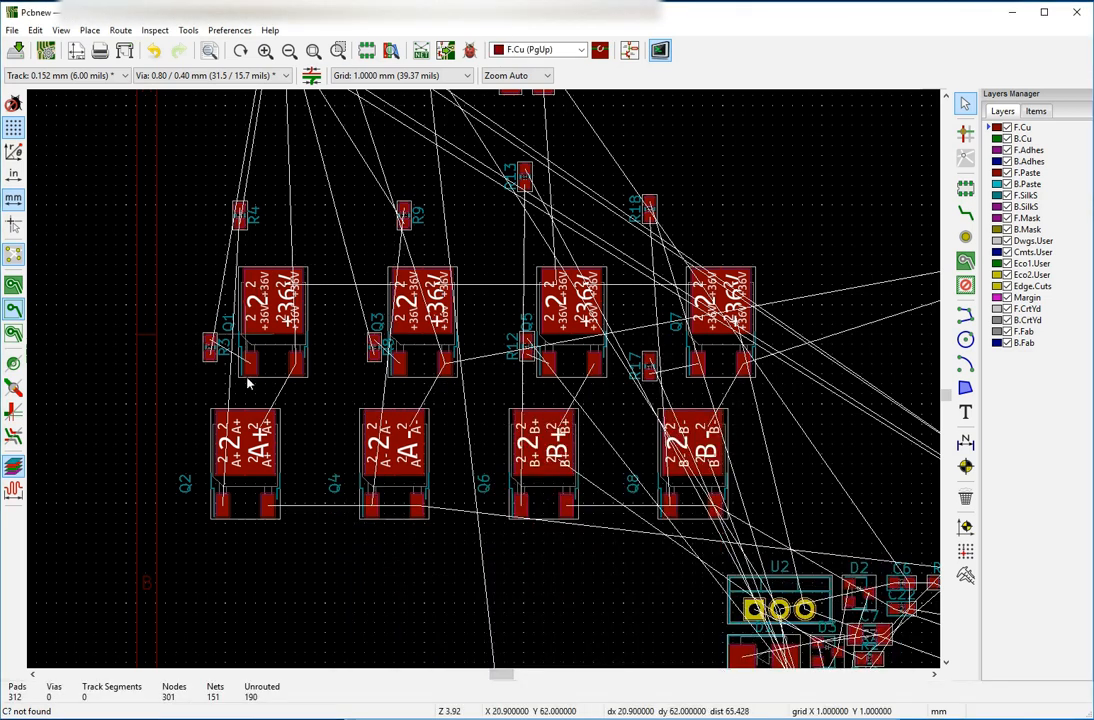
mouse_move(215, 360)
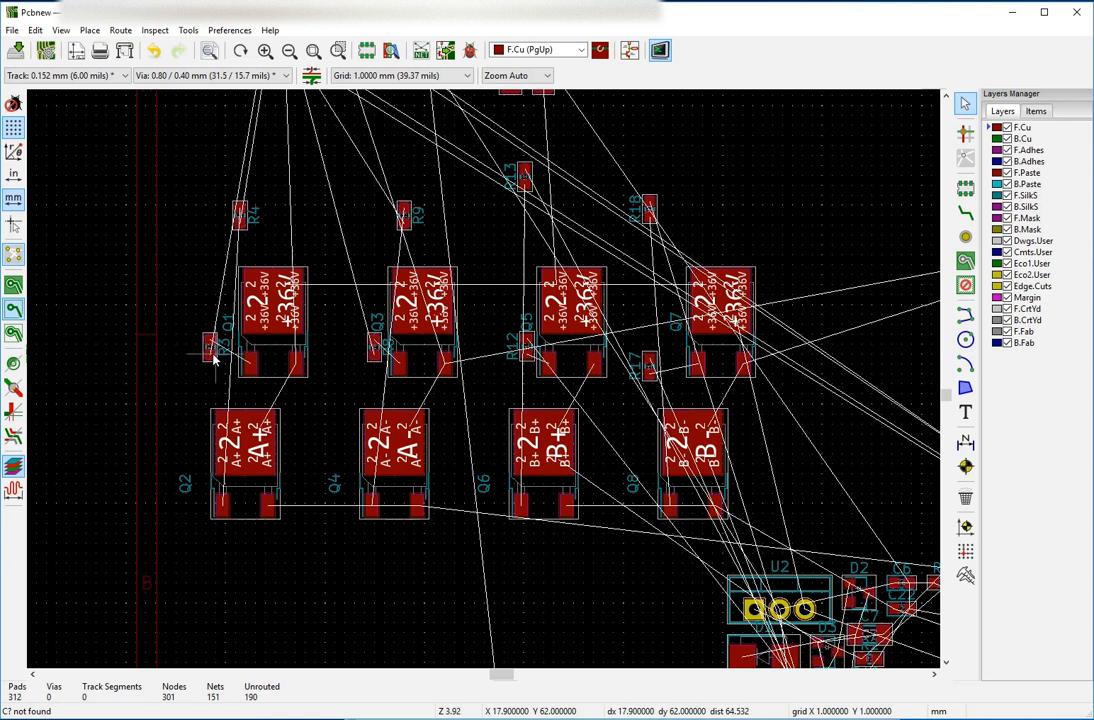
mouse_move(400, 352)
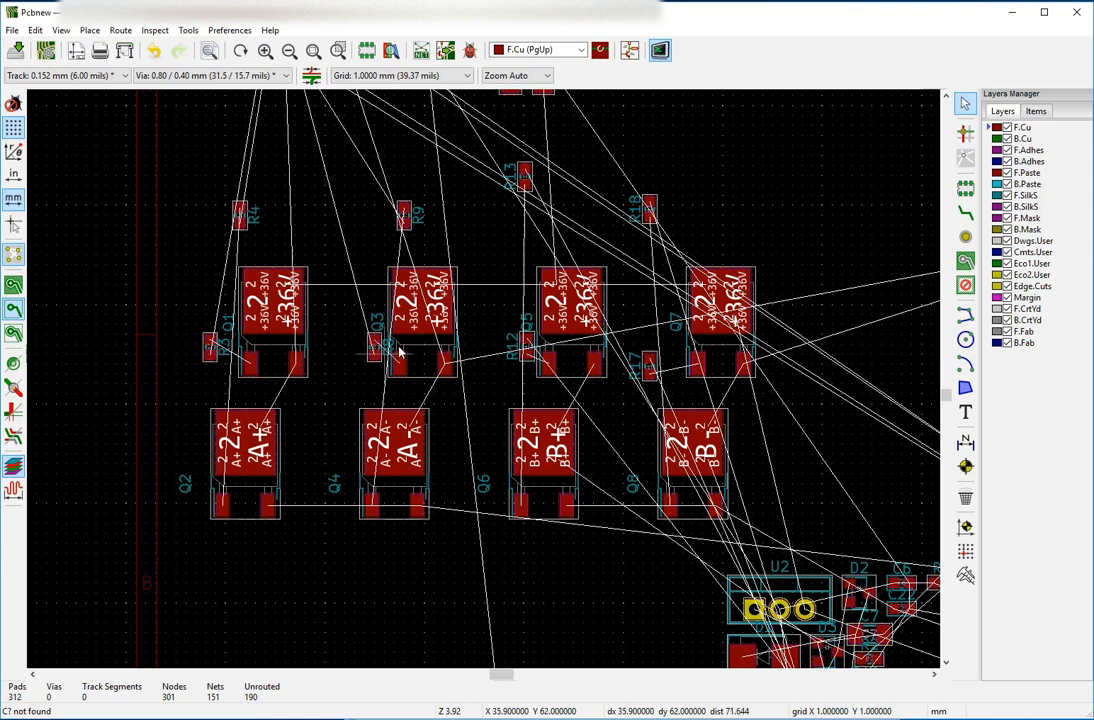
mouse_move(375, 360)
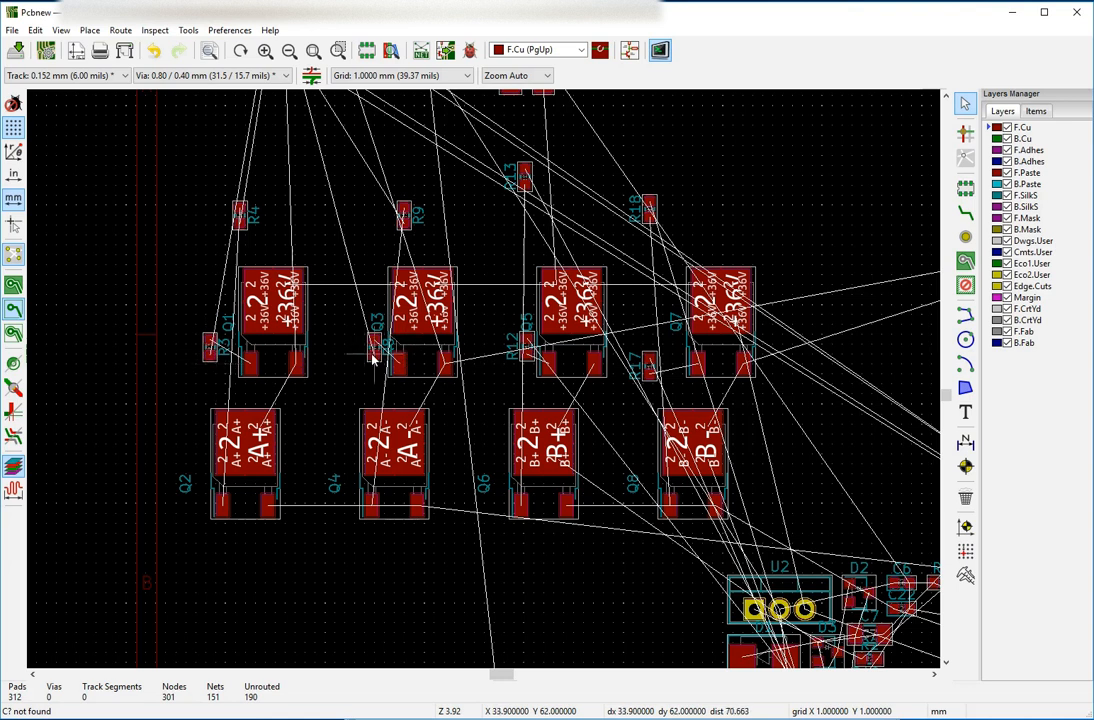
- Set resistor R8 down slightly left, beside Q3
left_click(360, 355)
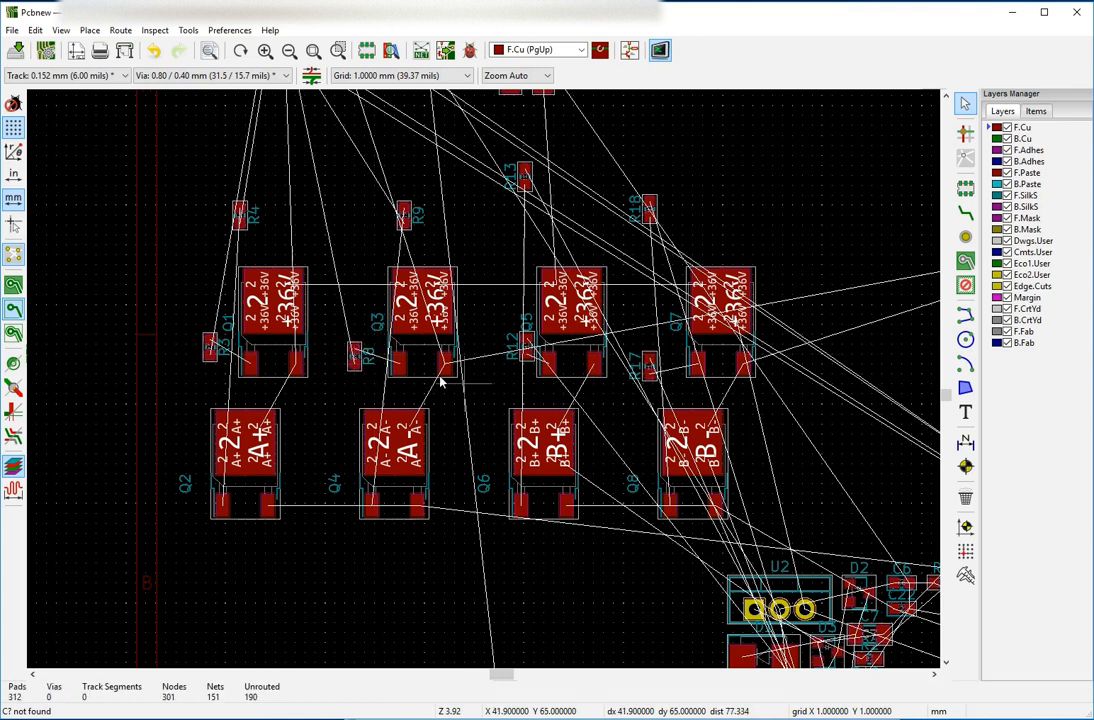
mouse_move(242, 222)
type("place_component")
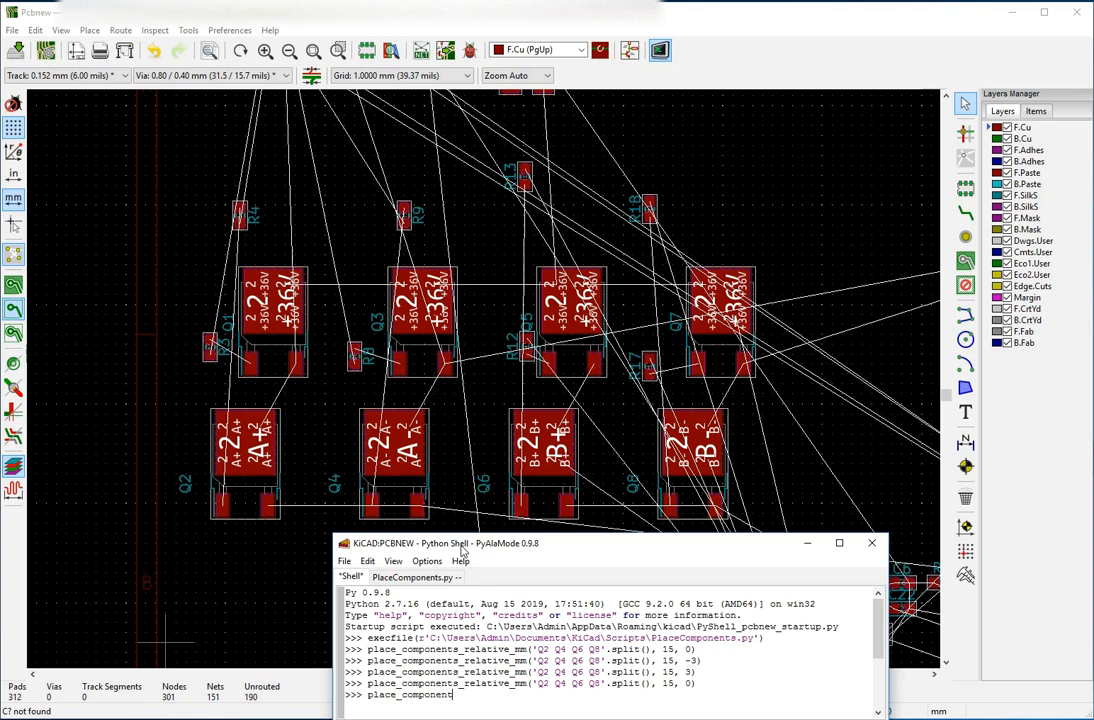
- Place R4 relative to Q2 at offset -4, 2 mm with place_component_relative_mm
type("_relative_mm('")
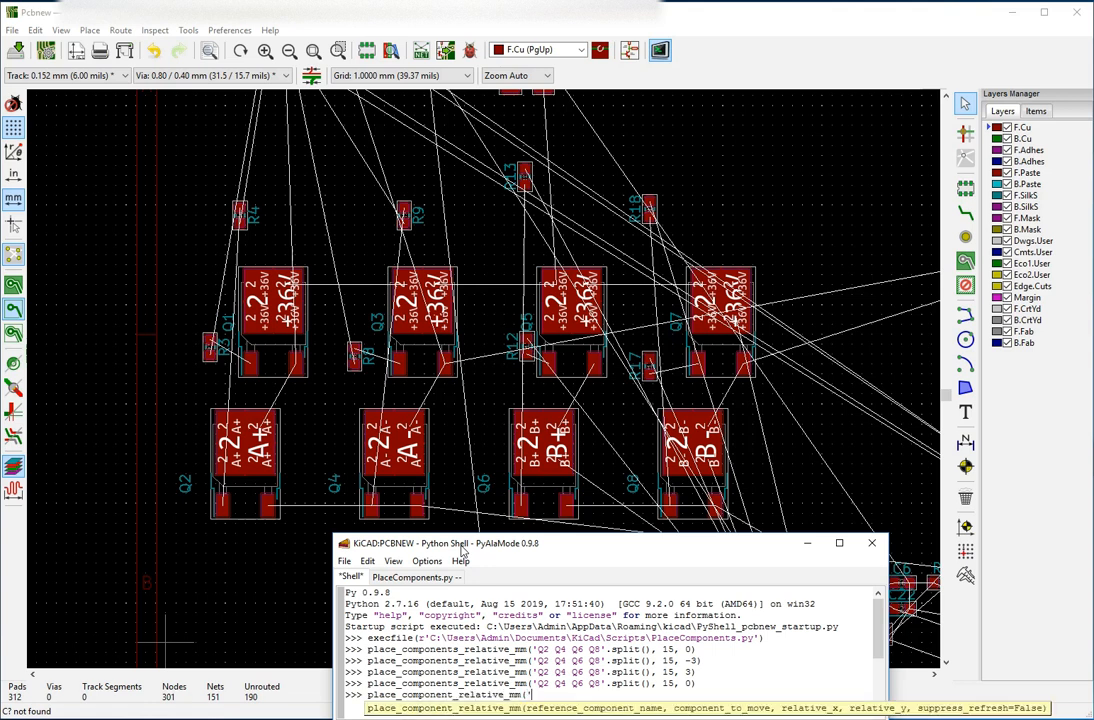
type("Q2',")
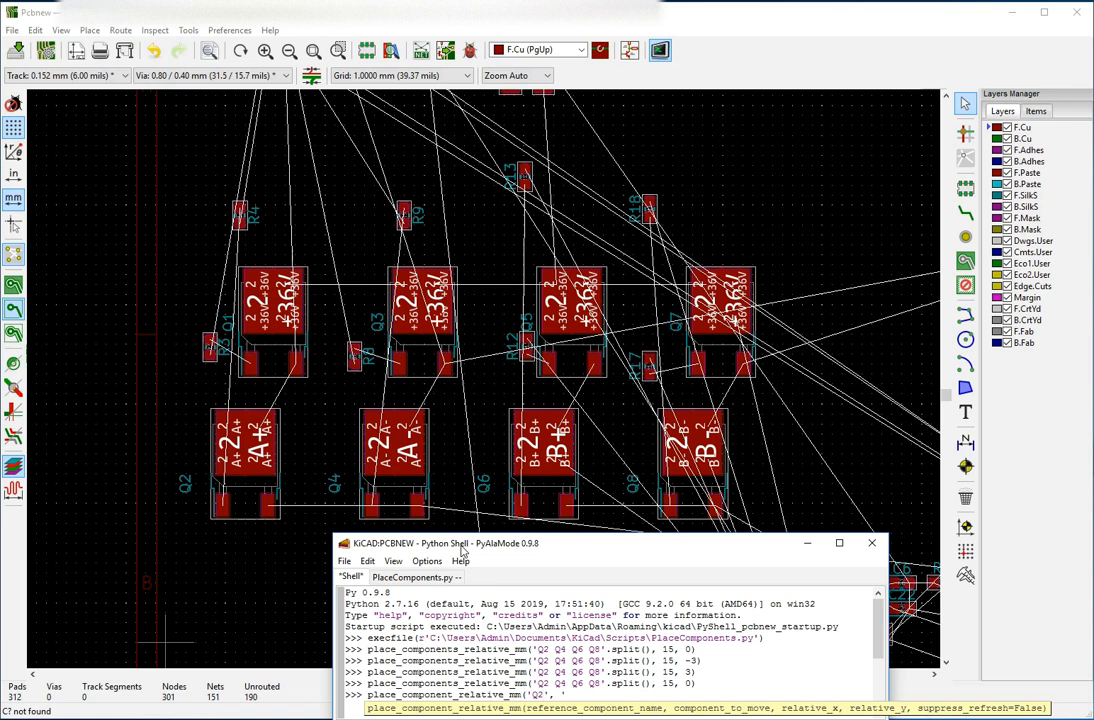
type("R4',")
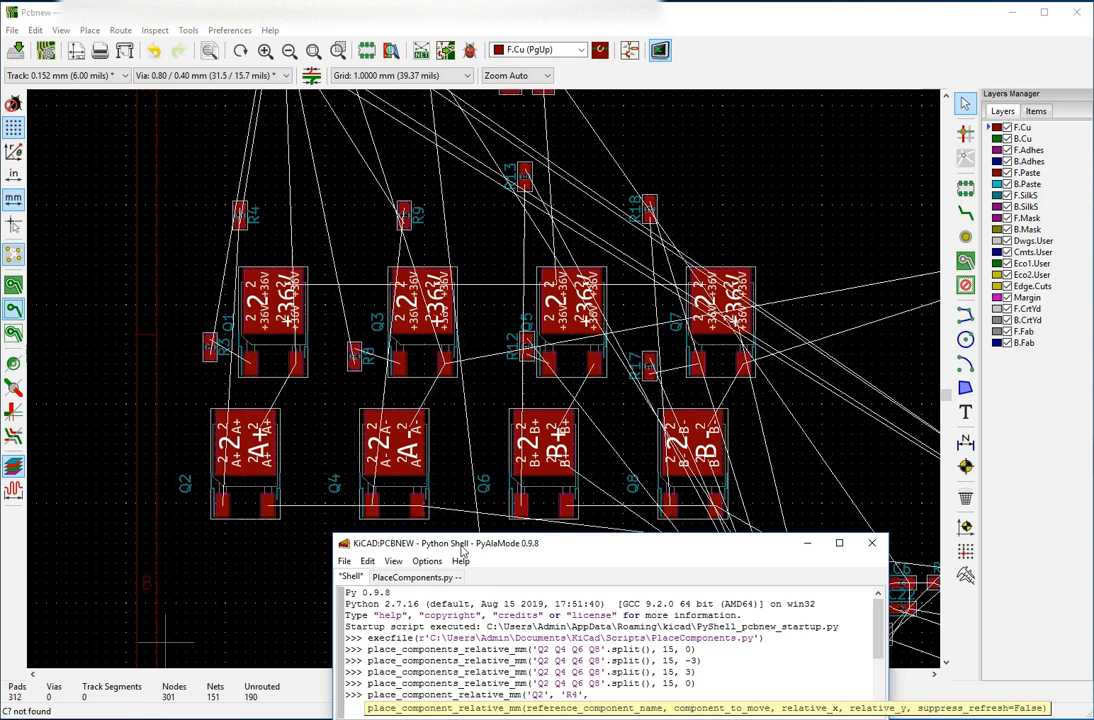
type("-4,")
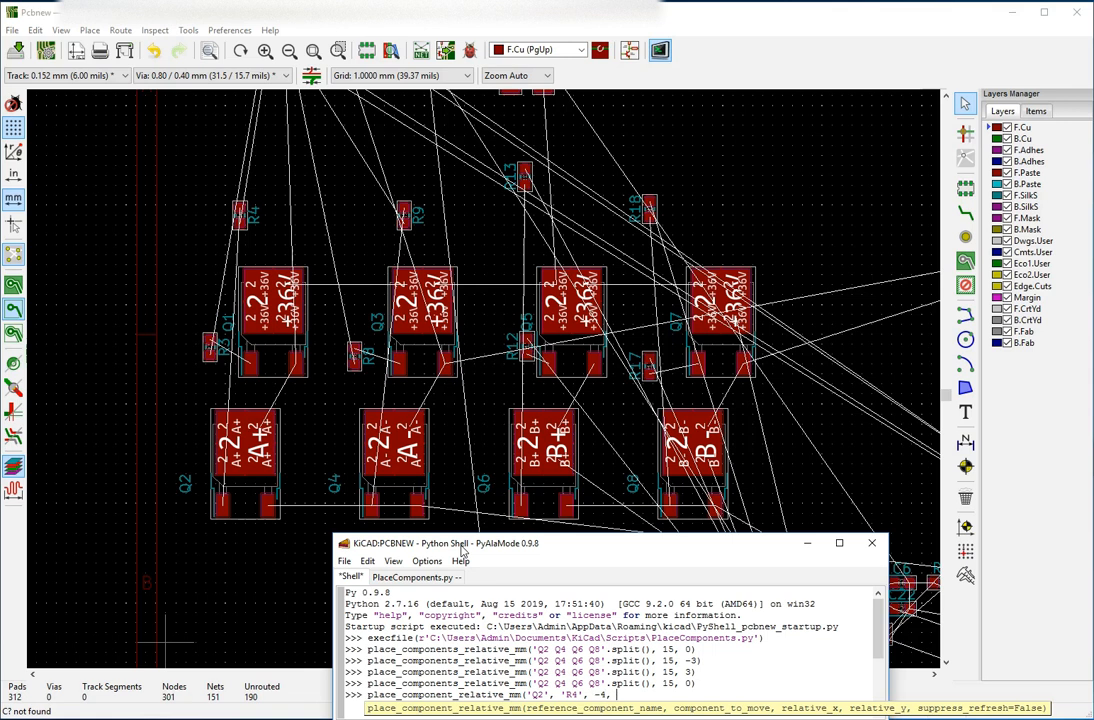
type("2)")
type("place_component_relative_mm('Q2', 'R4', -5, 3)")
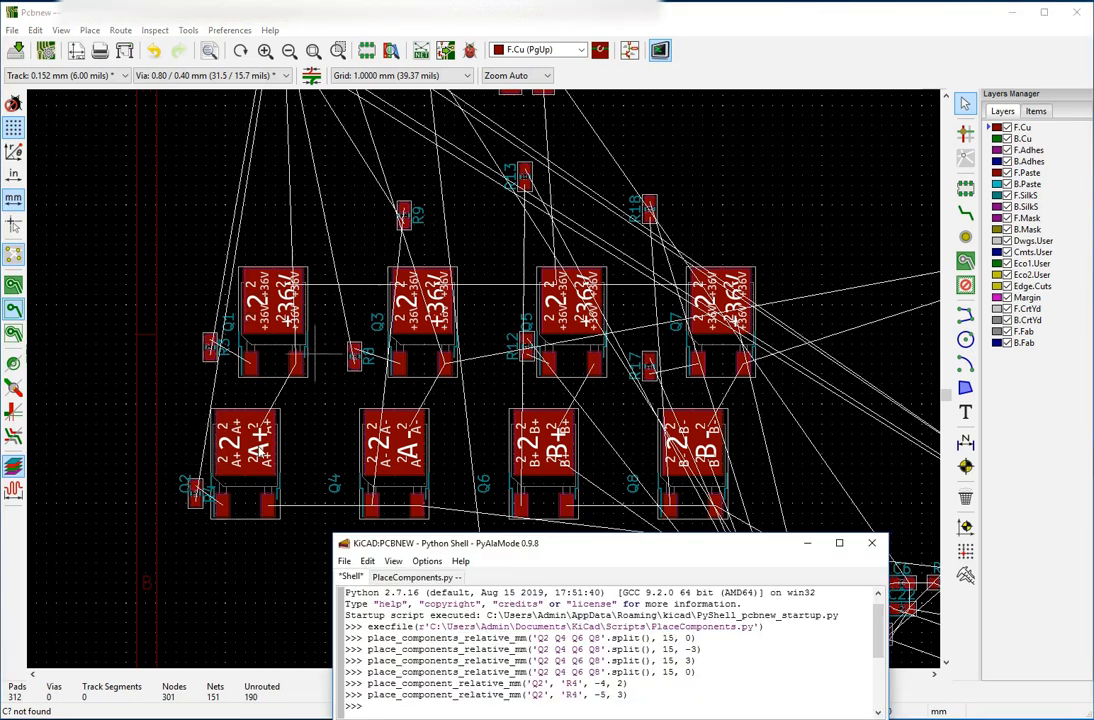
mouse_move(622, 197)
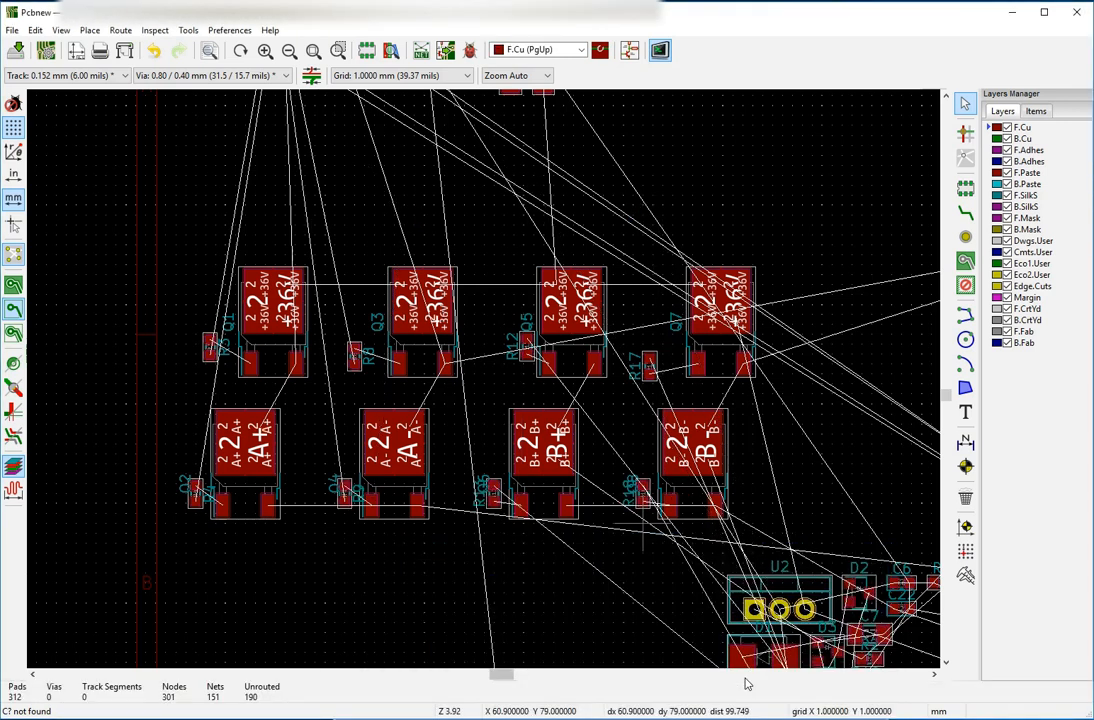
mouse_move(635, 490)
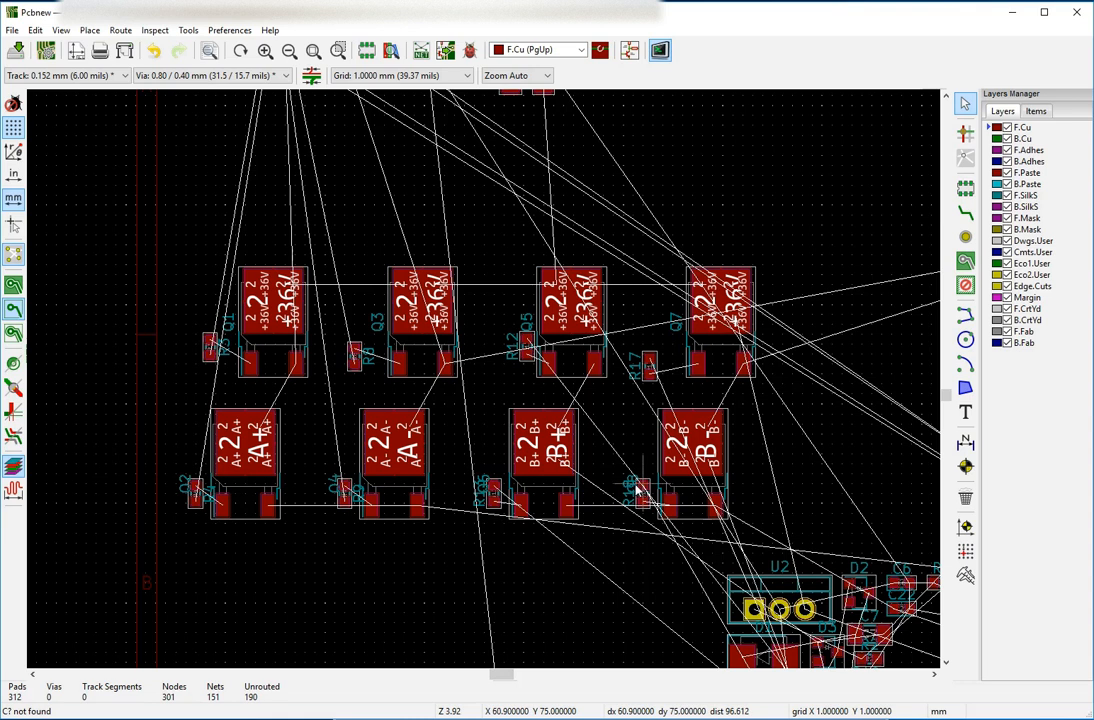
mouse_move(332, 452)
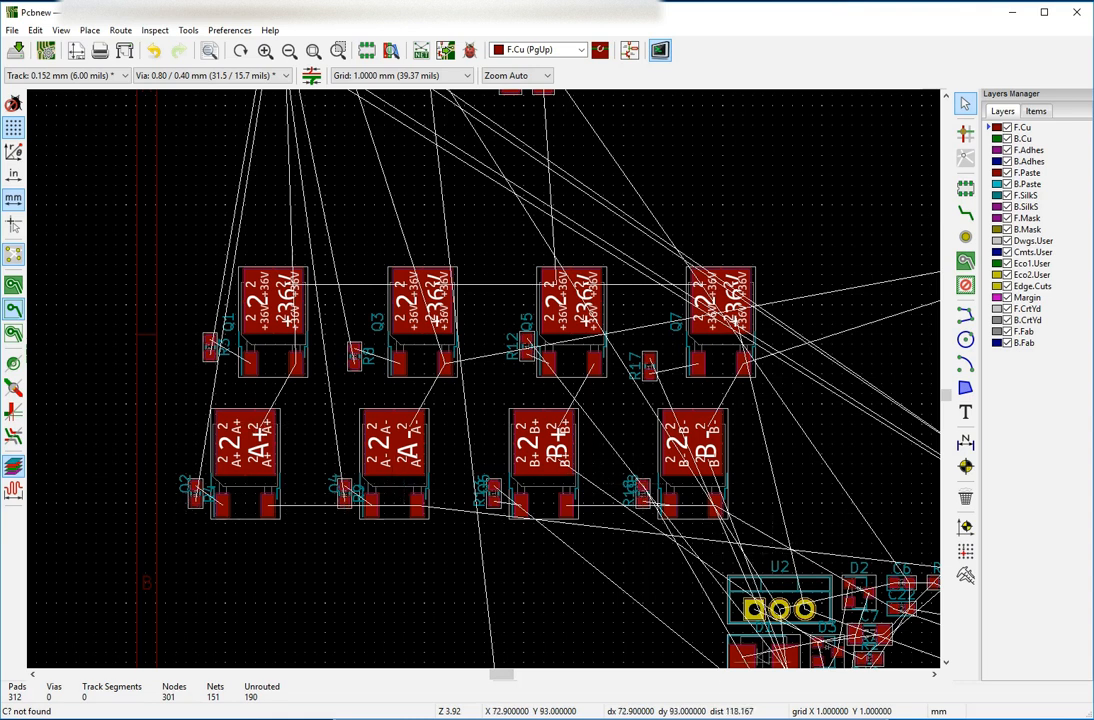
mouse_move(667, 533)
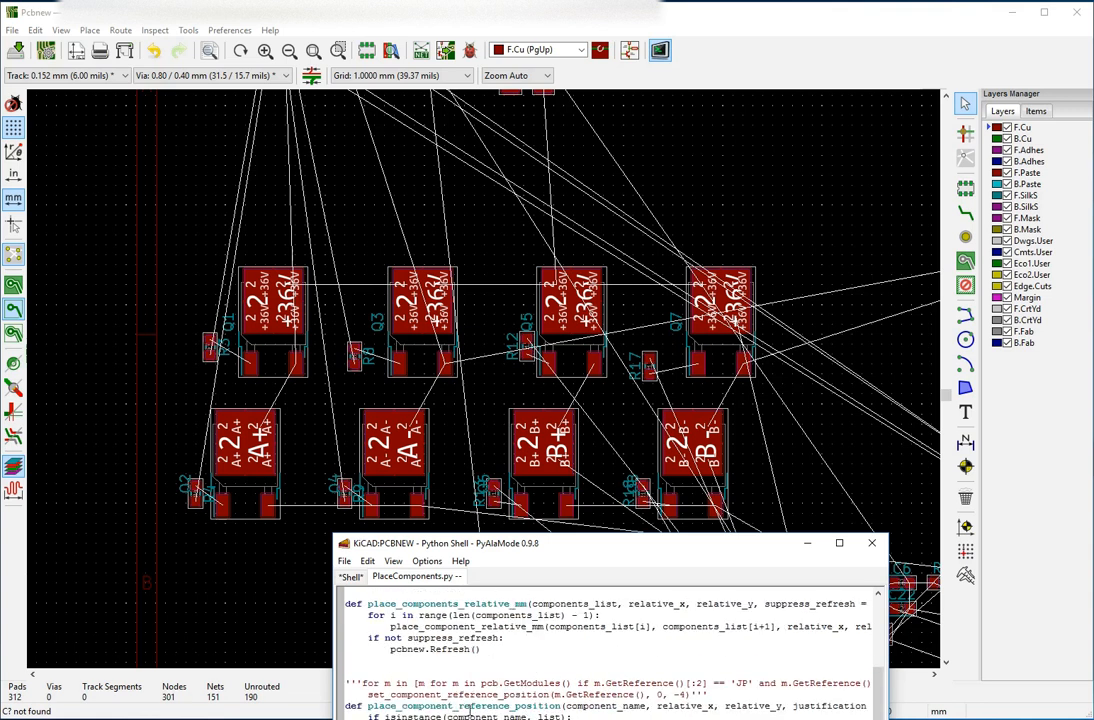
- Run place_component_reference_position on R4, R9, R13, R18 with -2, 0, 'center'
double_click(465, 705)
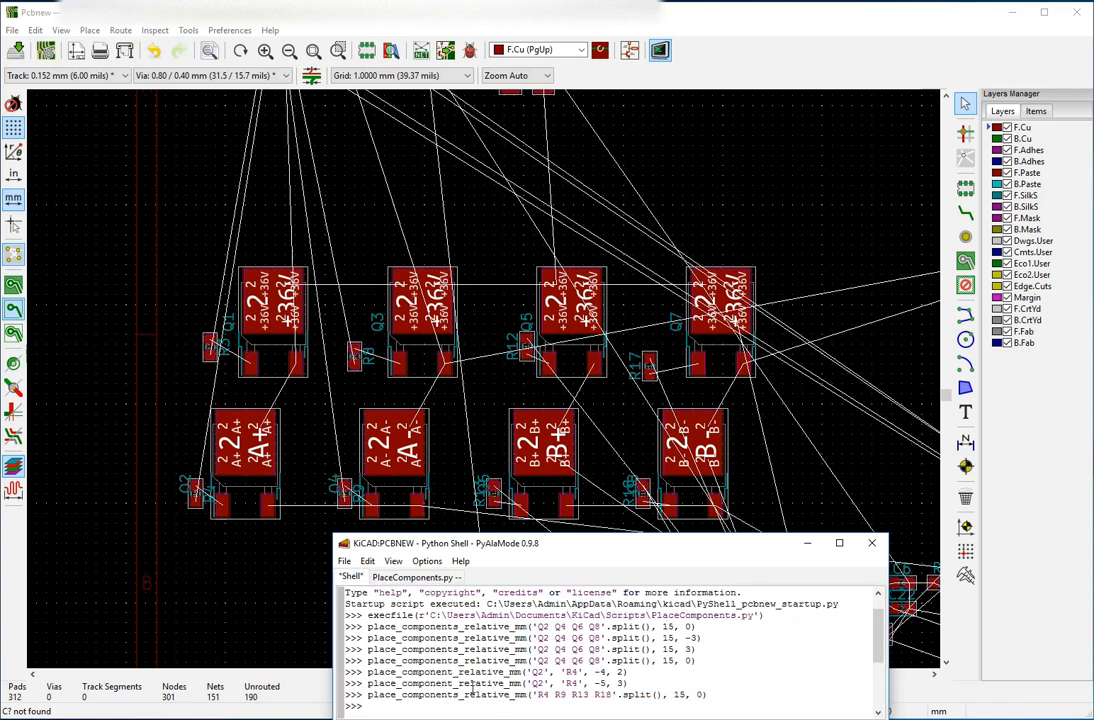
type("place_component_reference_position('")
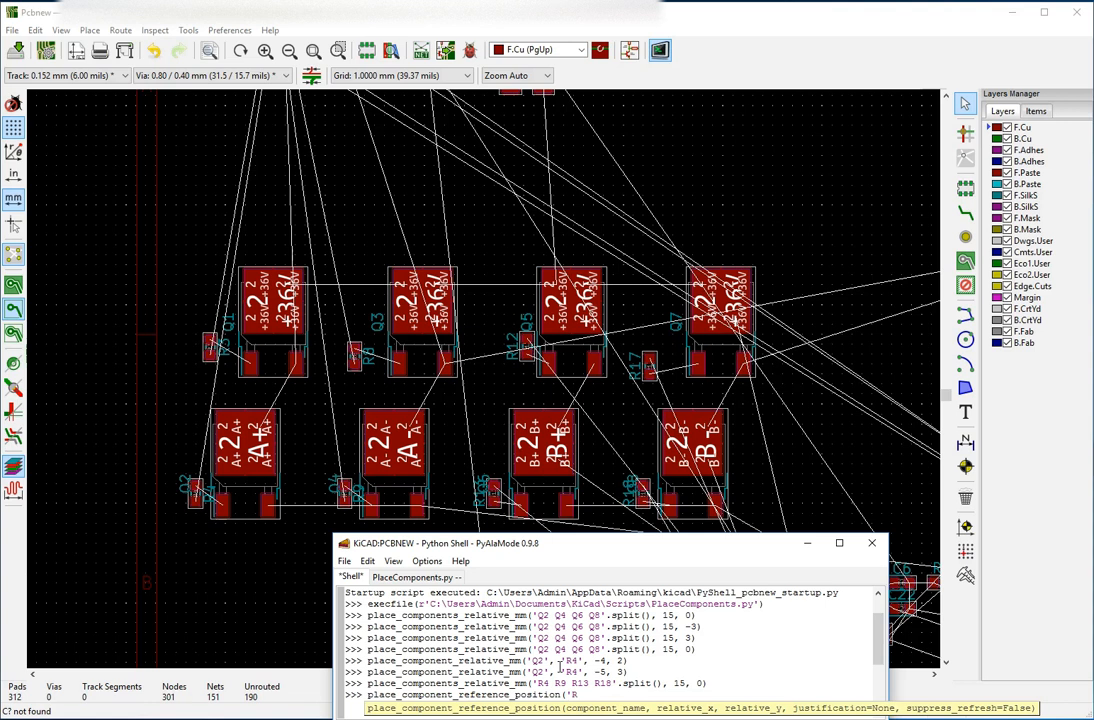
type("R9 R13 R18'.split(),")
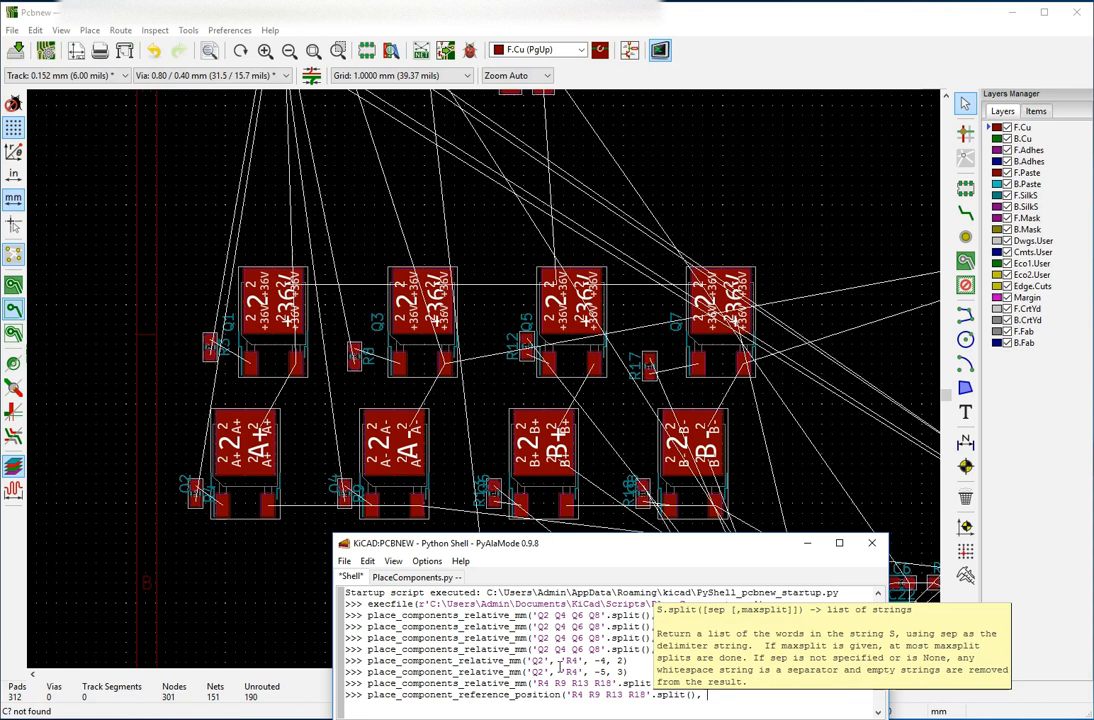
type("-2")
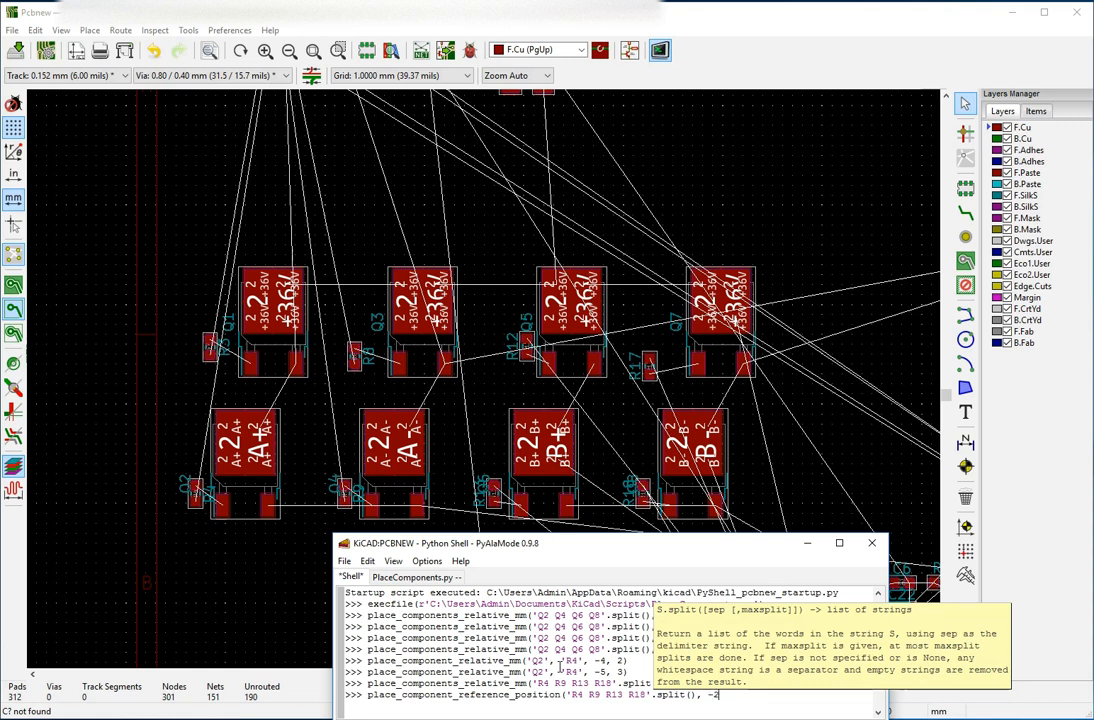
type(", 0,")
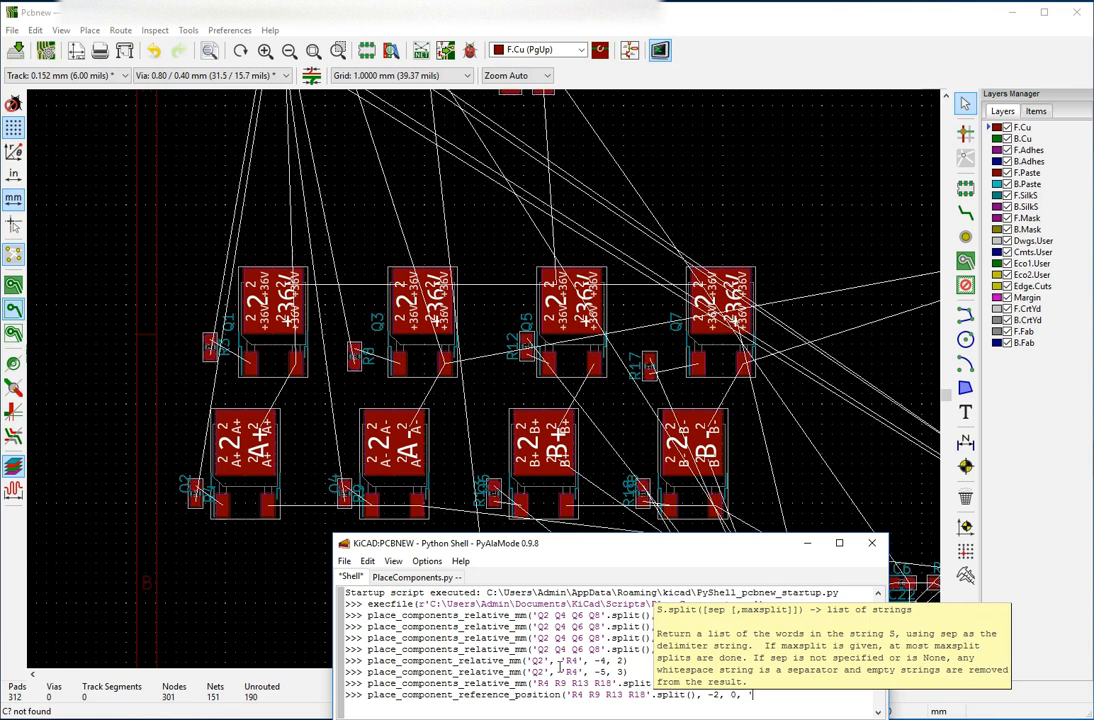
type("'center')")
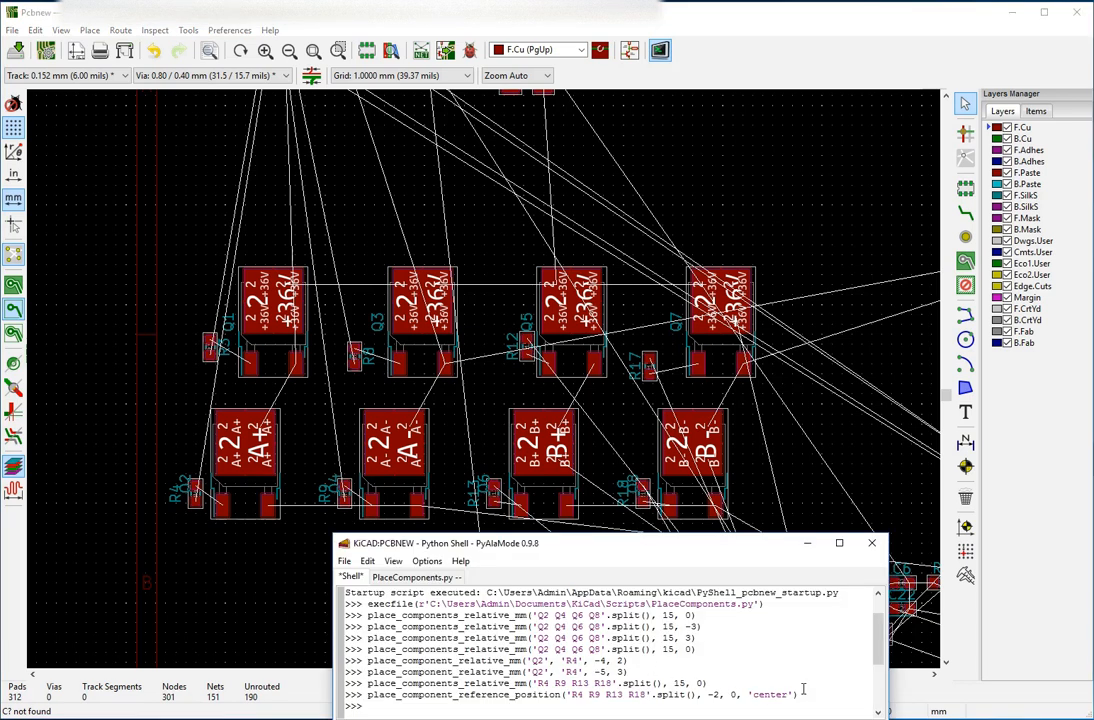
key("Return")
type("place_component_reference_position('Q2 Q8'.split(), -2, 0, 'center")
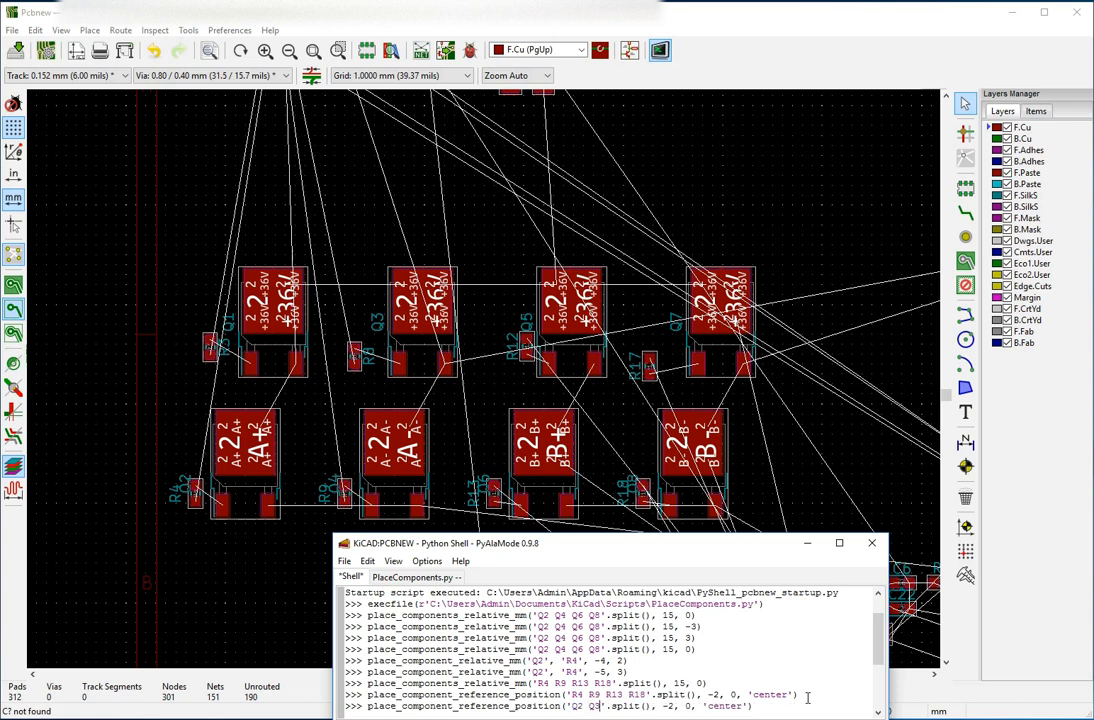
- Edit the recalled command for Q2, Q4, Q6, Q8 labels and run it
type("6 Q")
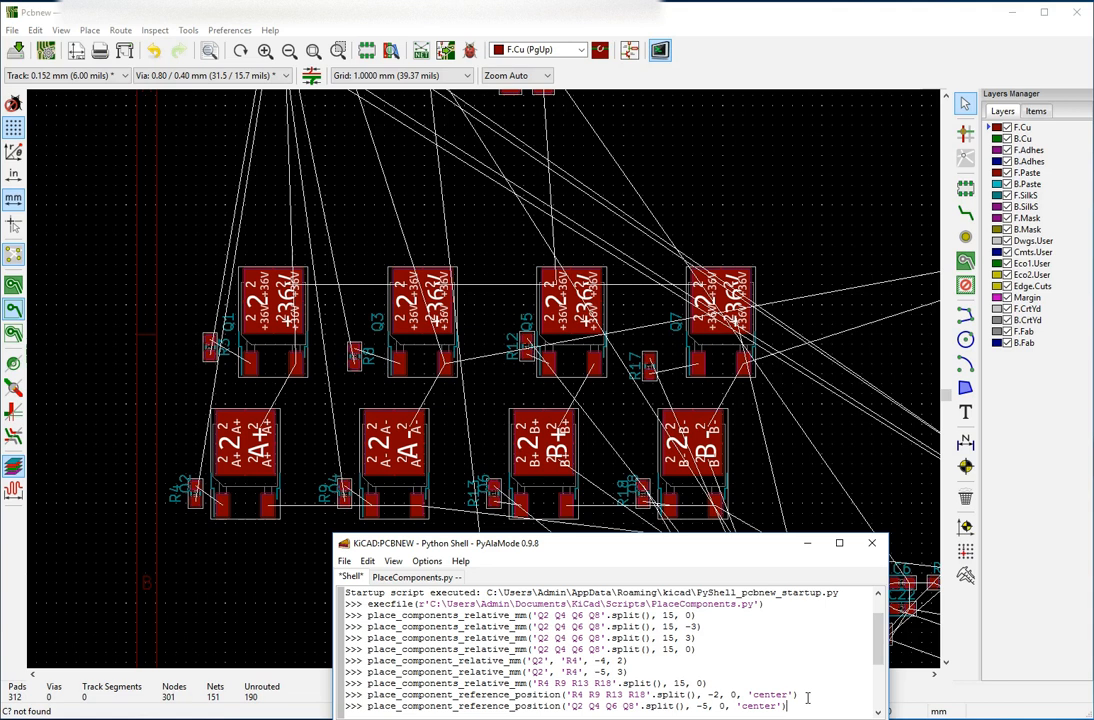
mouse_move(790, 705)
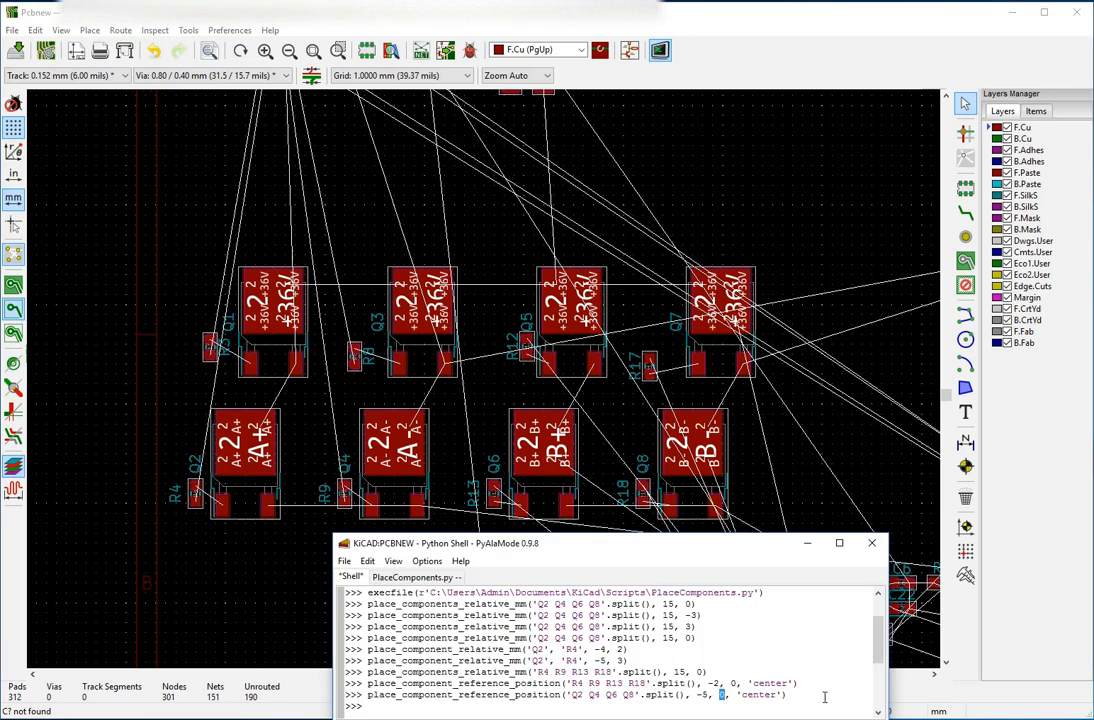
key("Return")
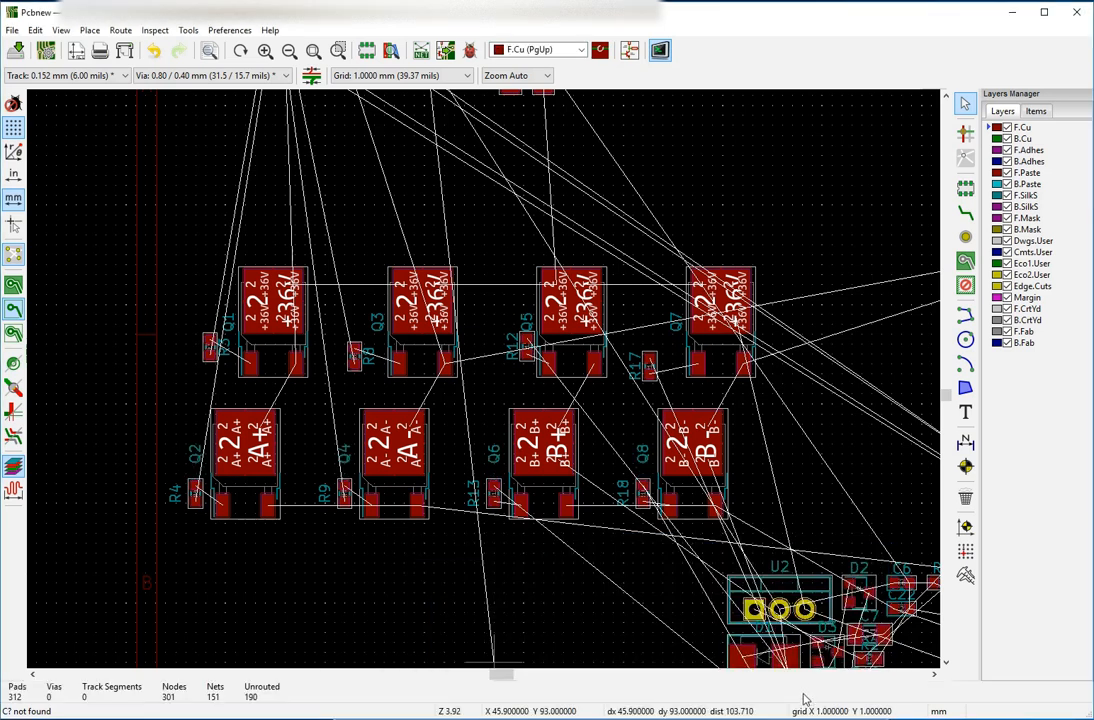
mouse_move(455, 625)
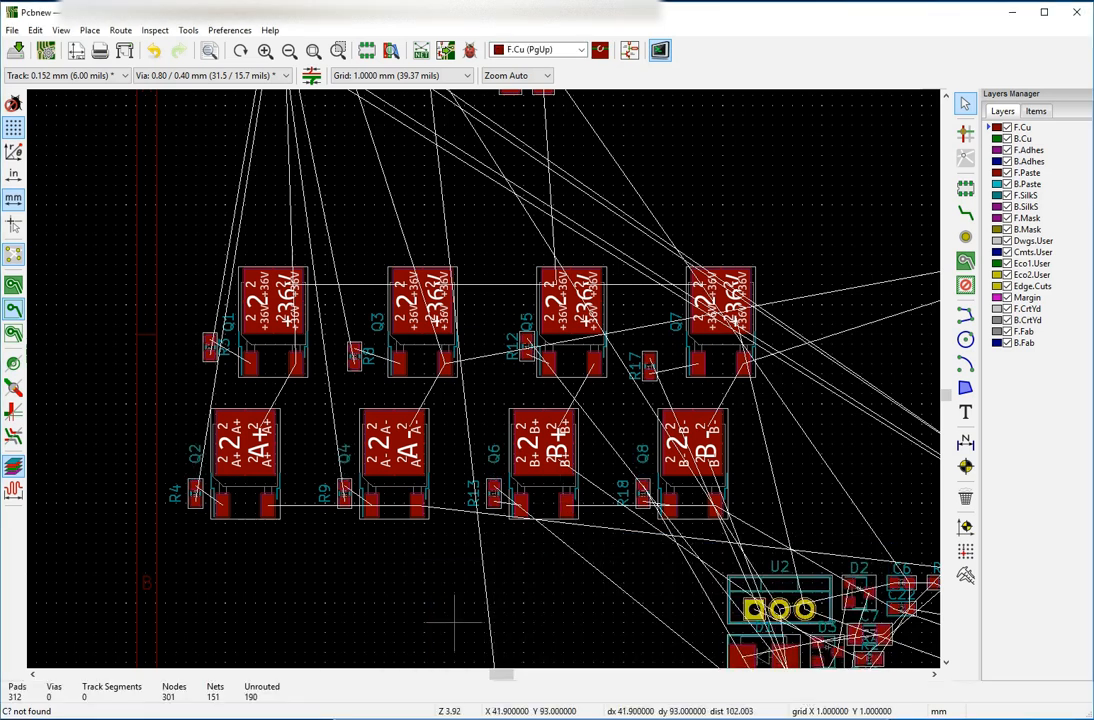